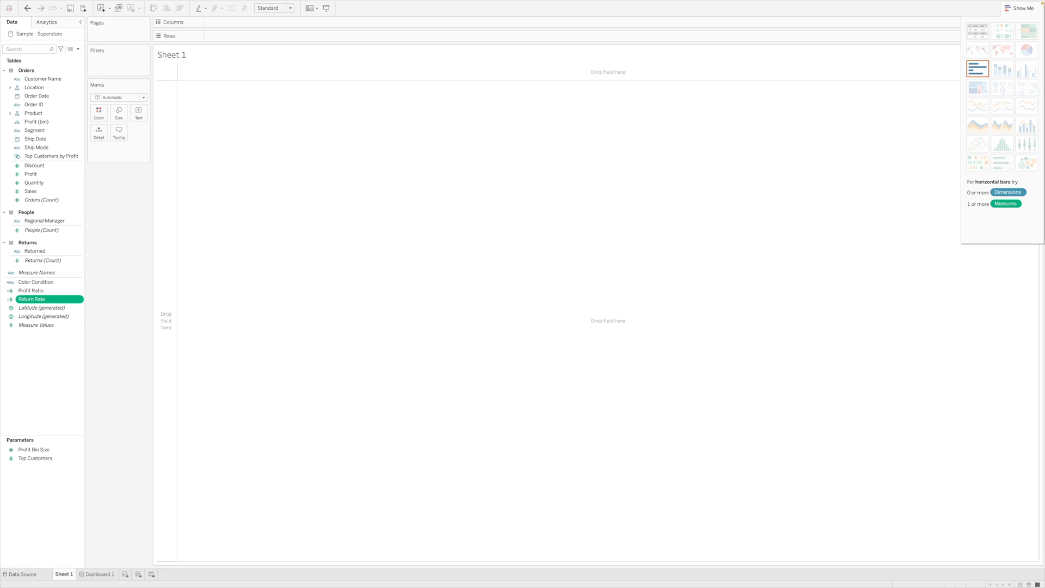
Step: Review the Return Rate and Color Condition calculated fields before building the sheet
left_click(42, 261)
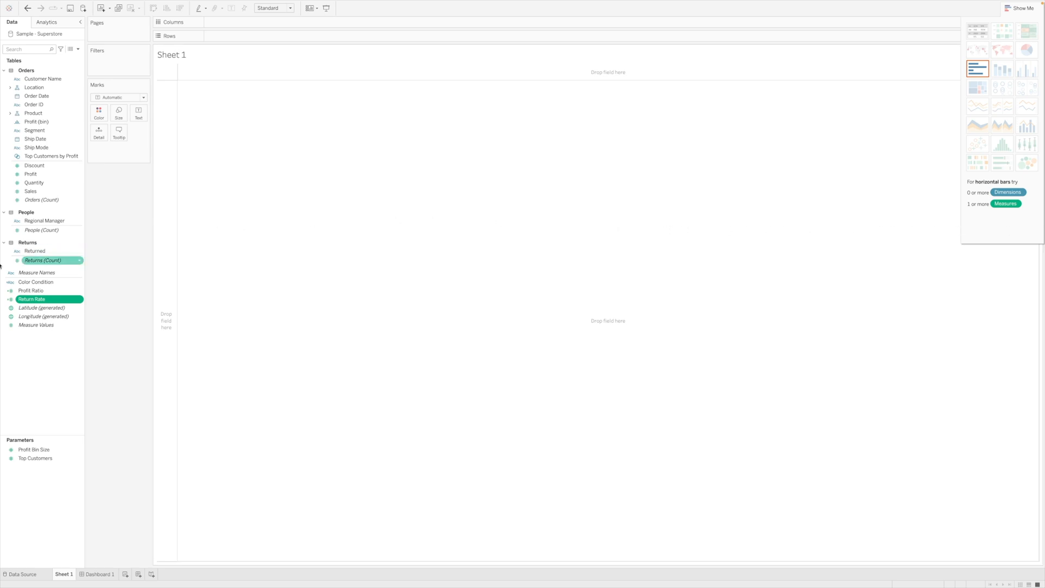
left_click(31, 298)
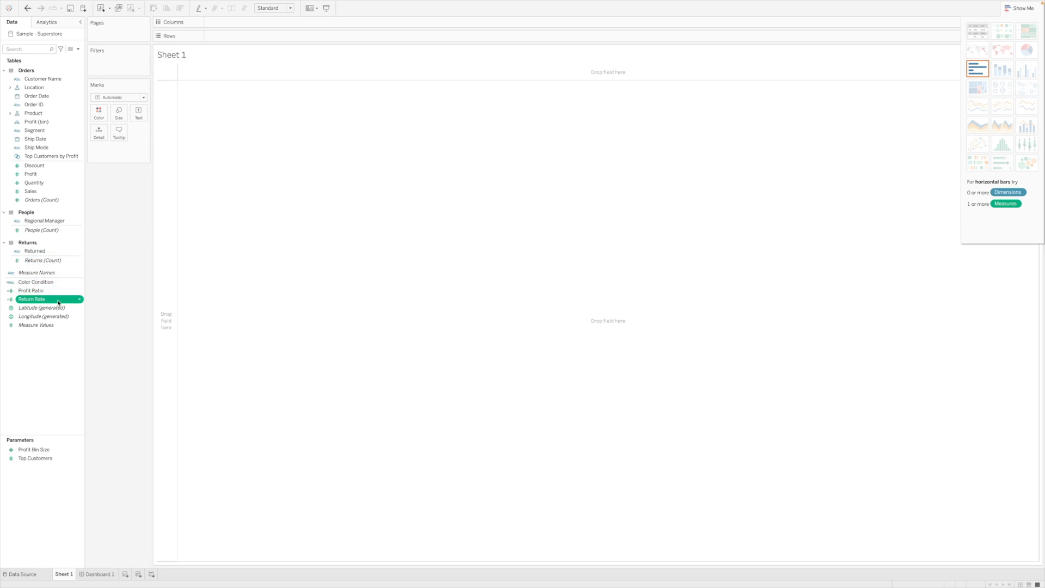
right_click(32, 298)
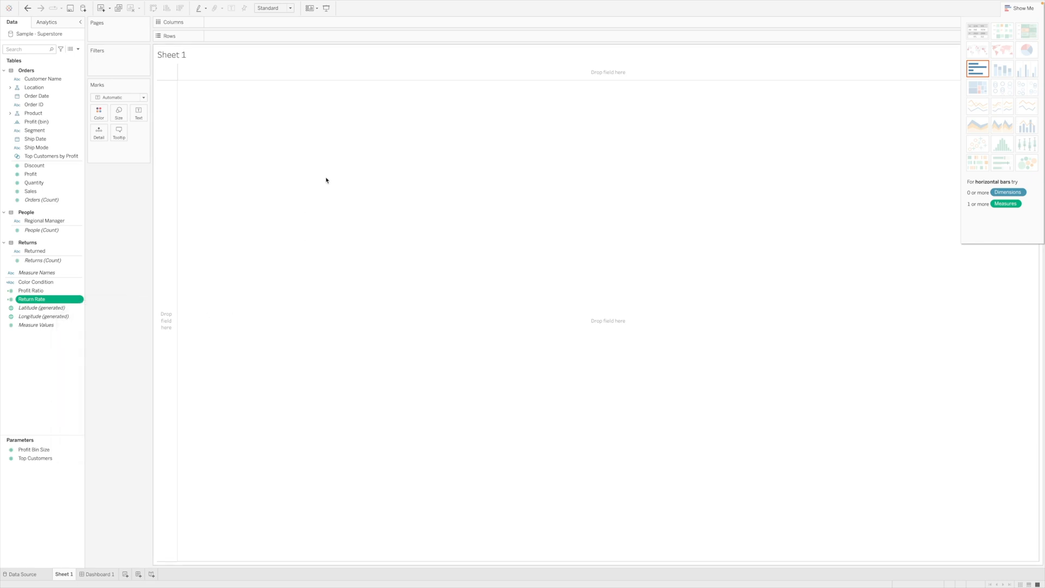
double_click(32, 299)
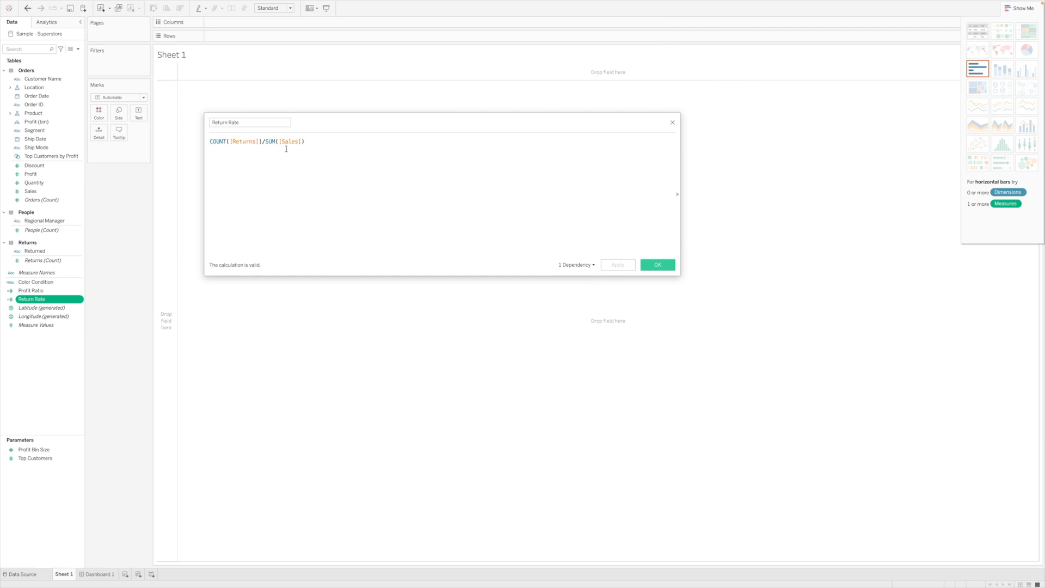
left_click(657, 265)
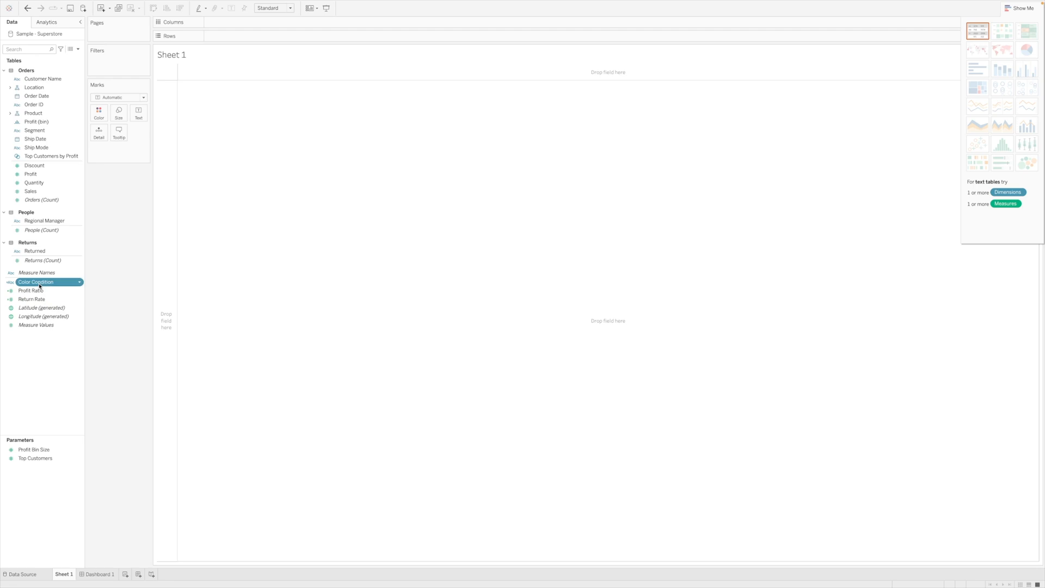
right_click(36, 281)
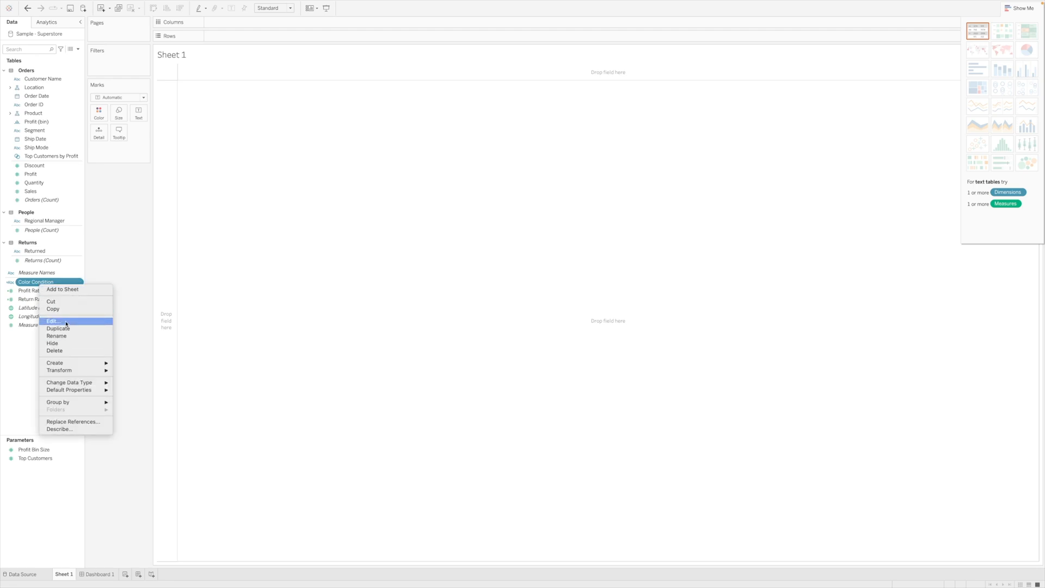
left_click(52, 321)
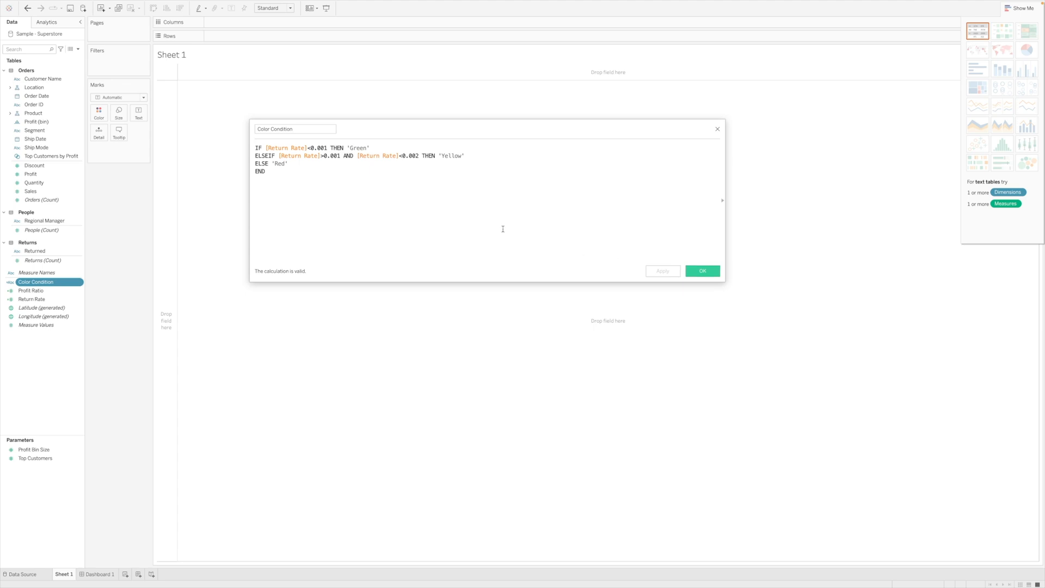
left_click(701, 271)
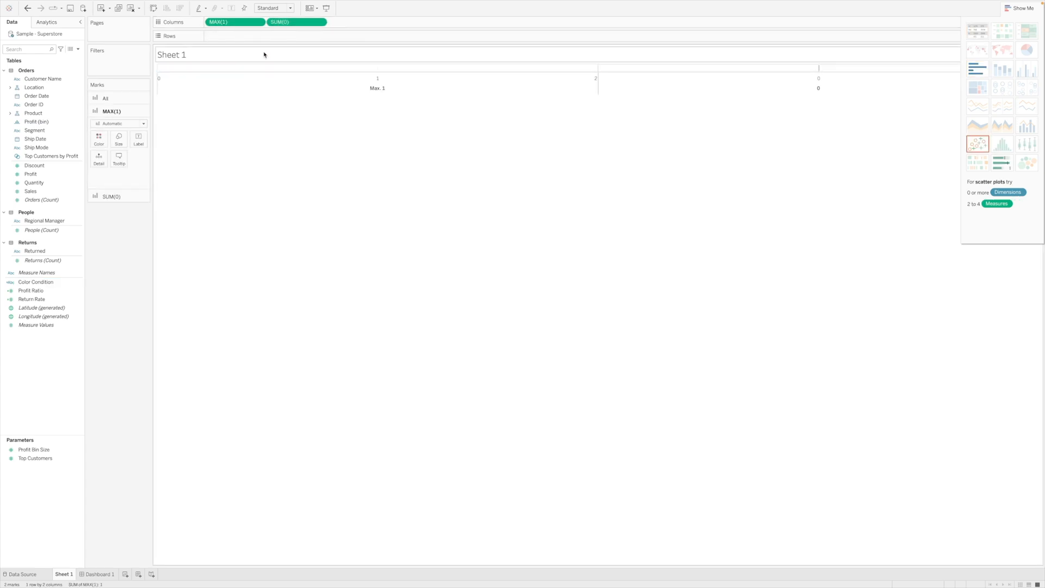
Step: Aggregate the 0 placeholder as Maximum and combine MAX(1) and MAX(0) on a dual axis
left_click(296, 22)
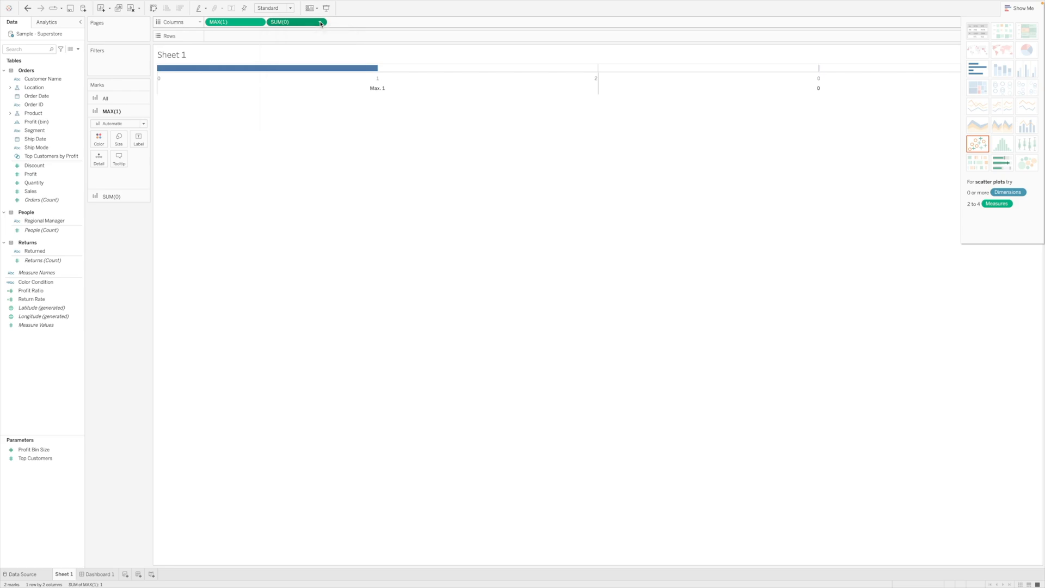
left_click(319, 22)
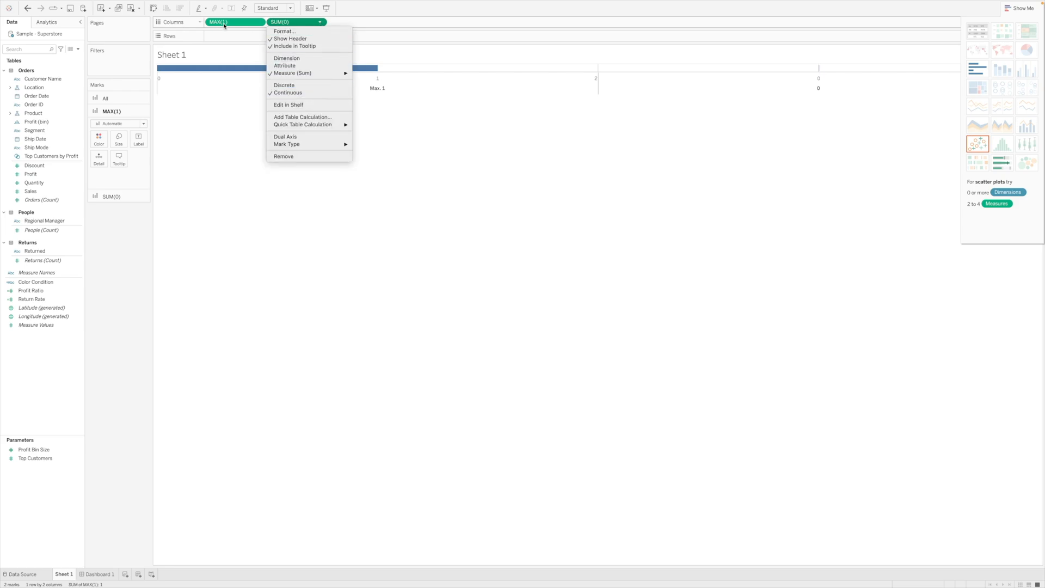
mouse_move(312, 45)
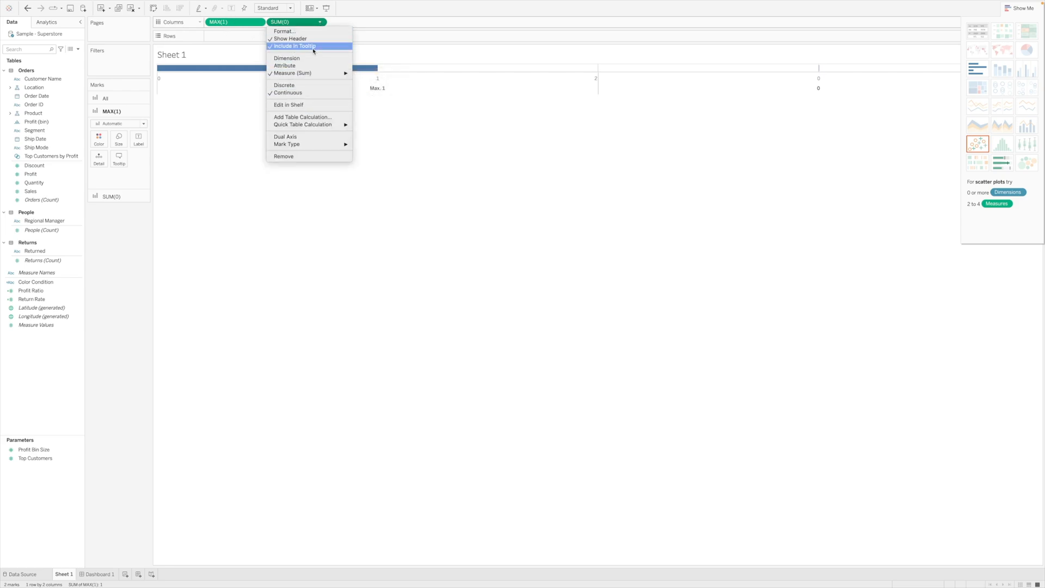
mouse_move(292, 73)
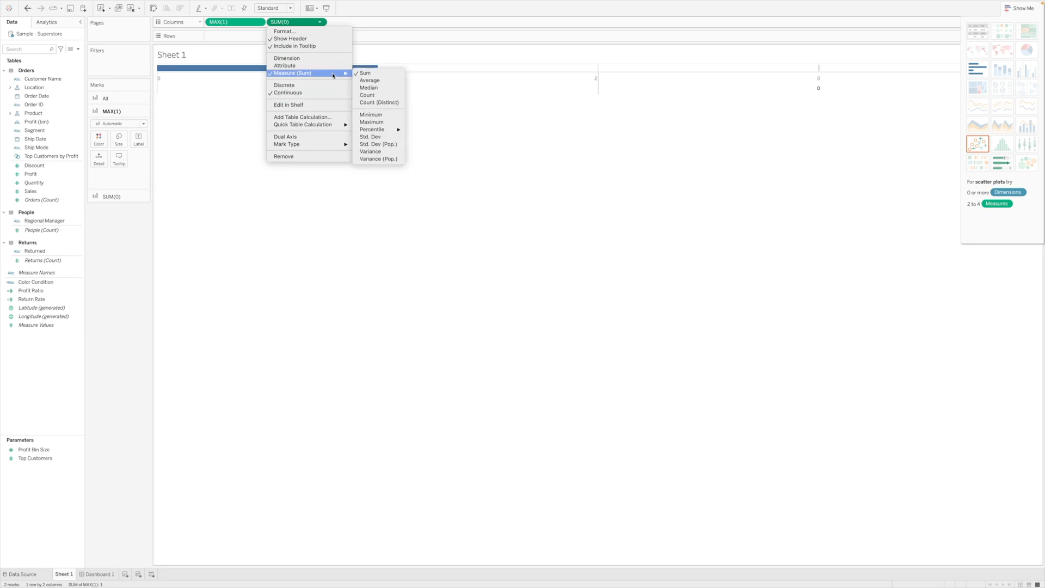
left_click(370, 122)
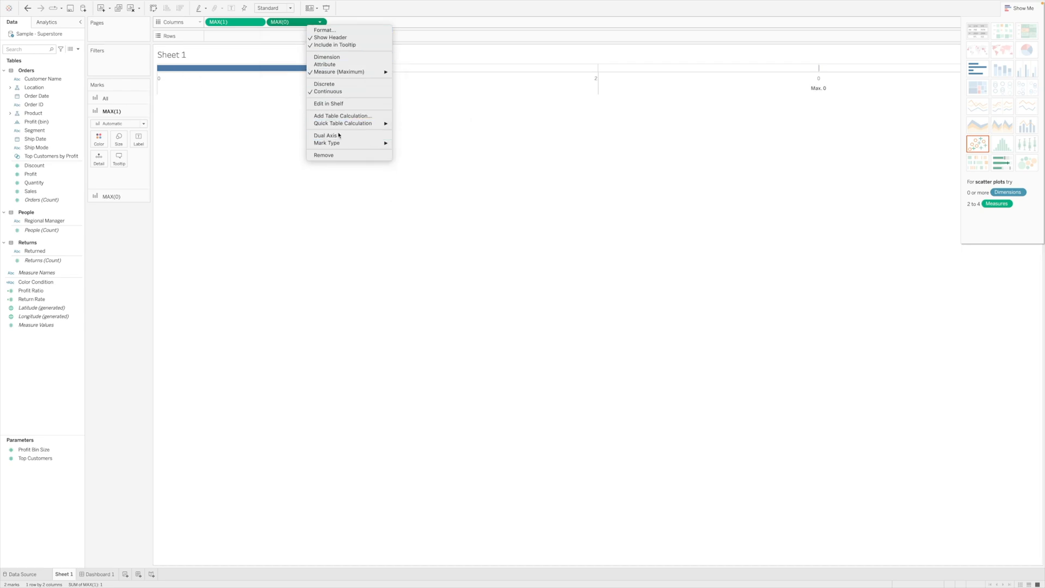
left_click(325, 135)
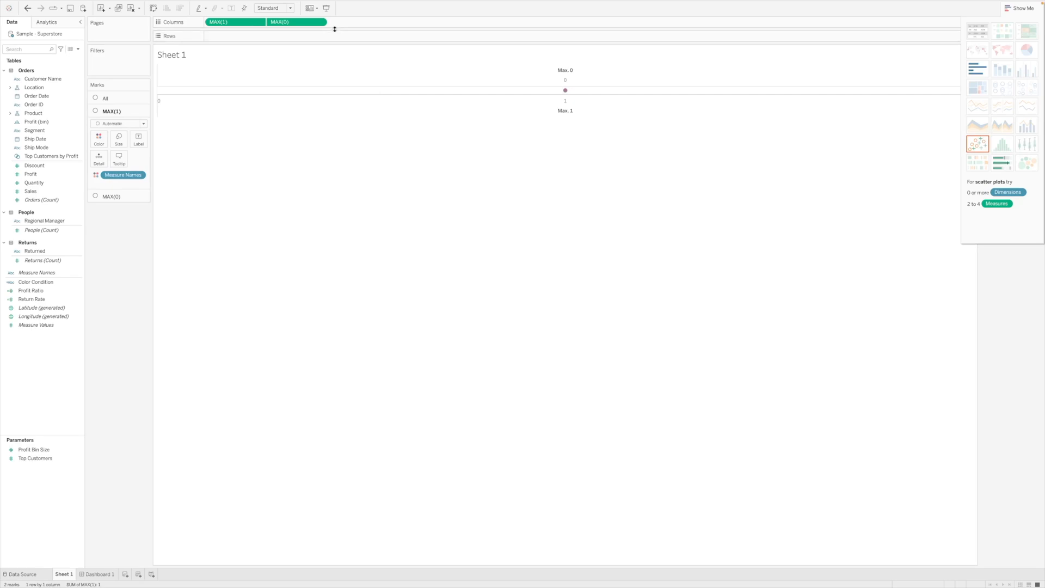
Step: Duplicate the MAX(1)/MAX(0) pair onto Columns and set the new pair to Dual Axis
left_click(312, 22)
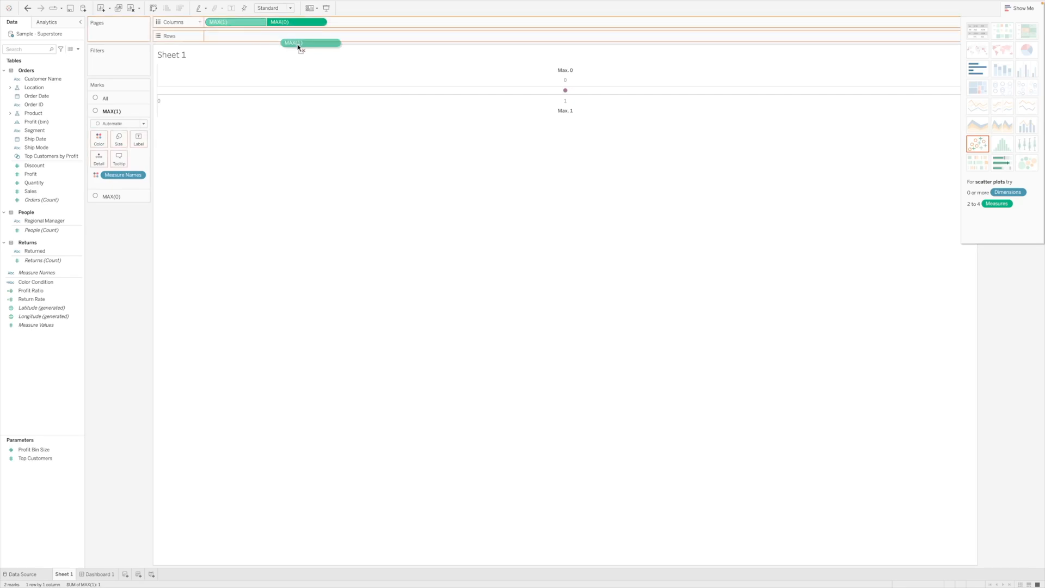
left_click_drag(311, 42, 364, 24)
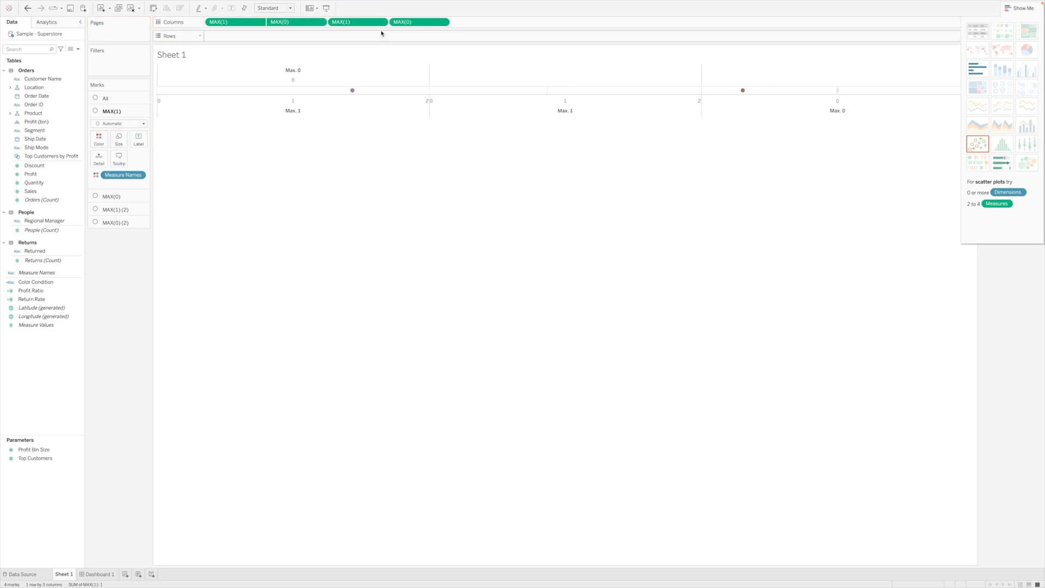
left_click(418, 22)
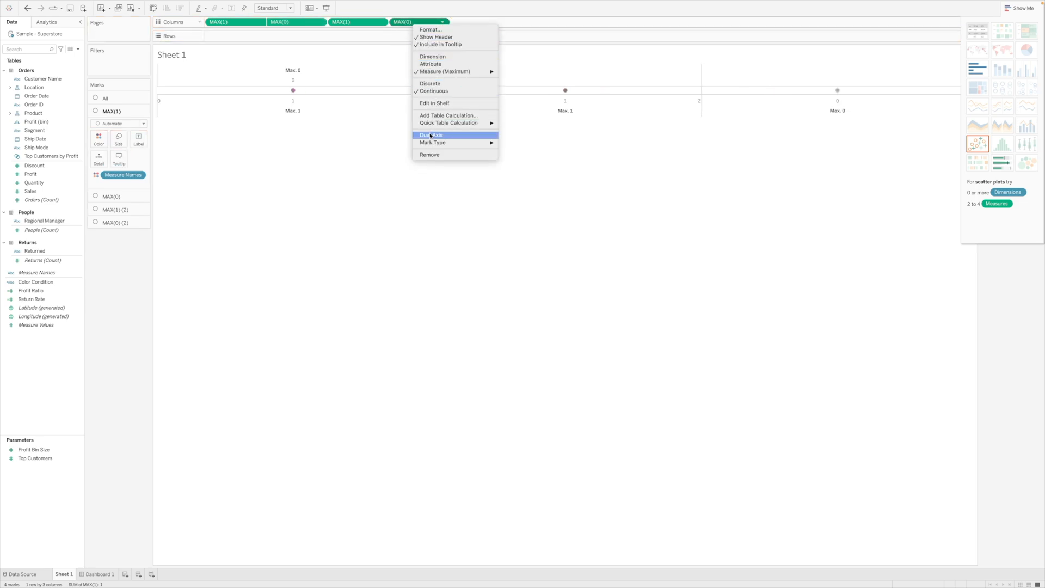
left_click(432, 135)
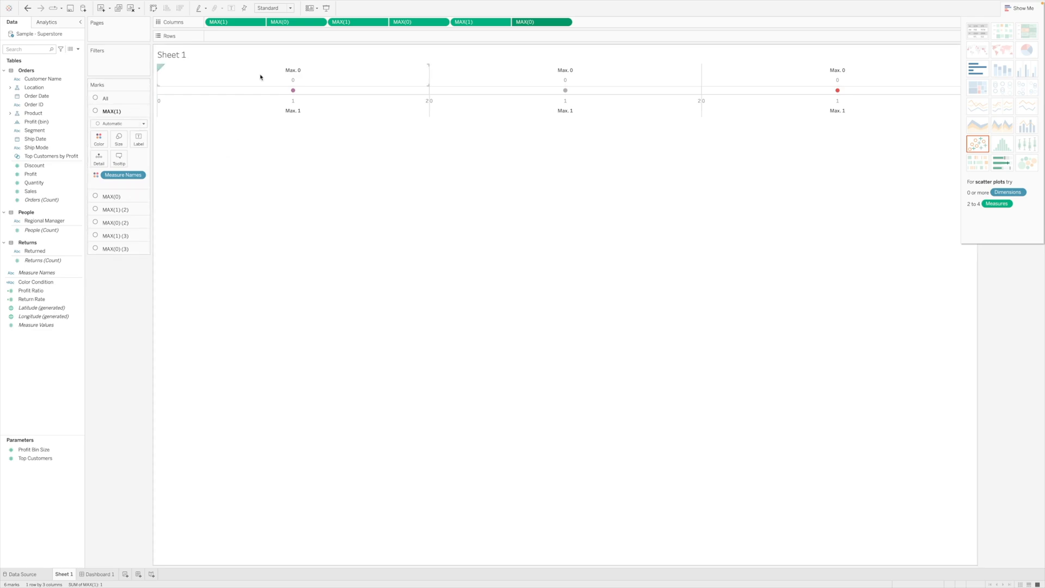
left_click(37, 121)
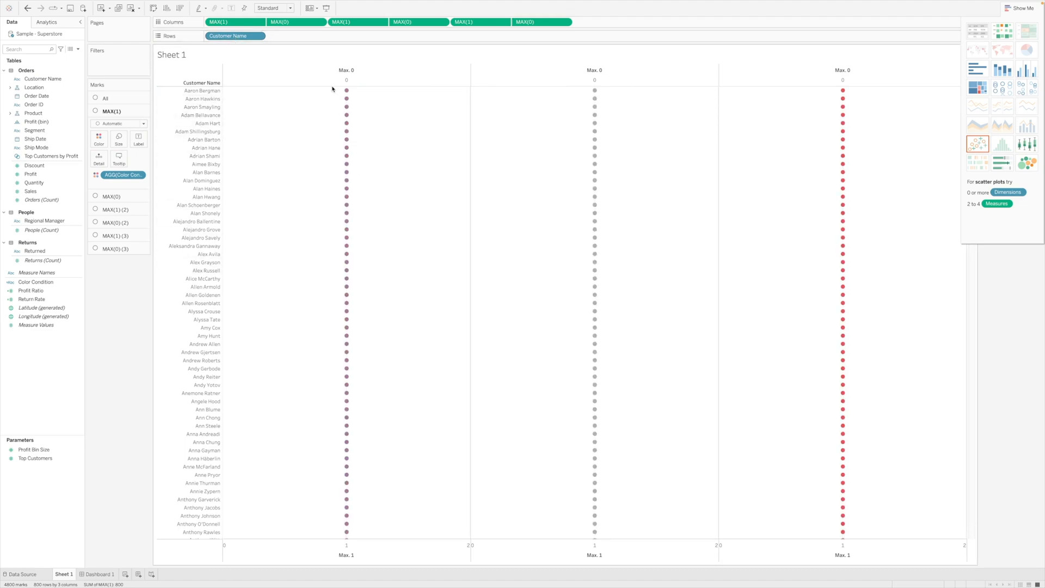
Step: Retitle the first top axis to Return Rate and set its tick marks to None
right_click(346, 70)
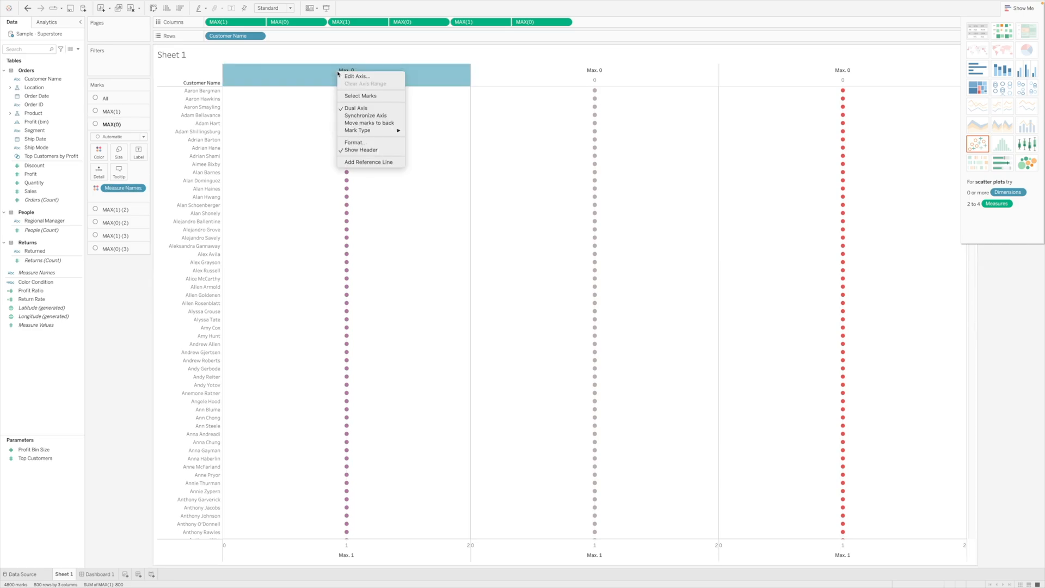
left_click(355, 77)
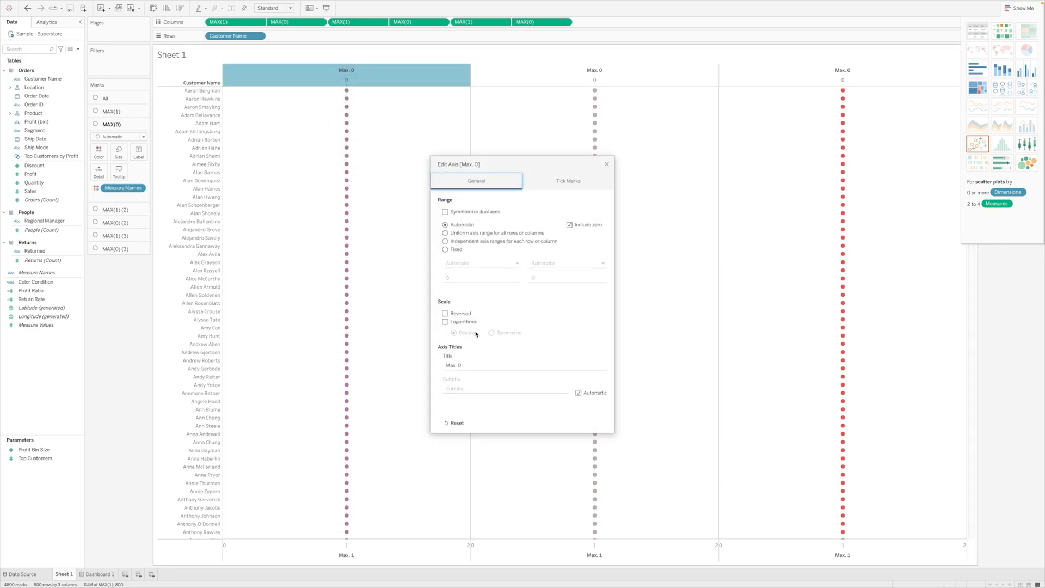
left_click(524, 366)
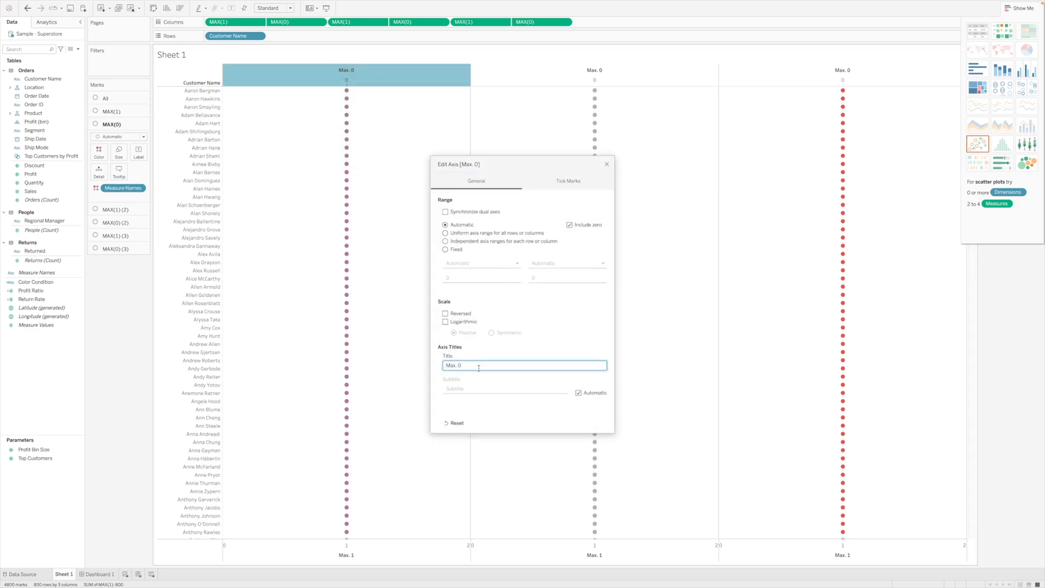
type("Return Rate")
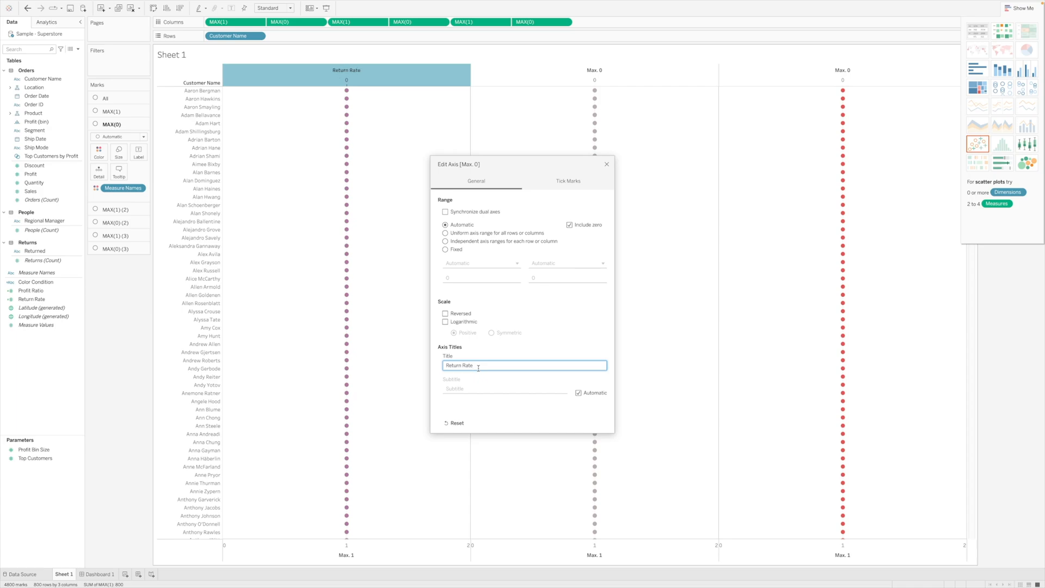
mouse_move(503, 257)
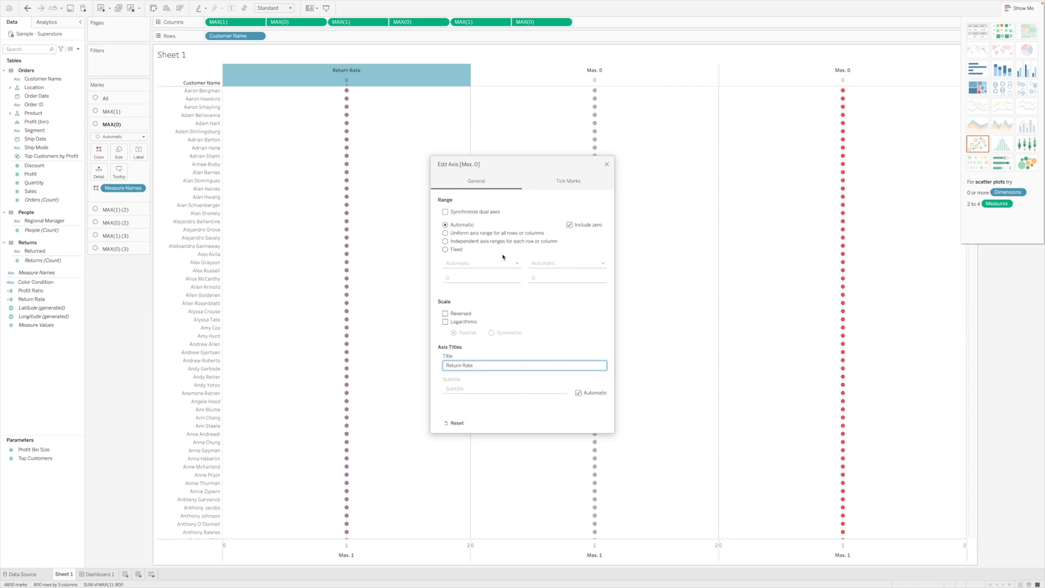
left_click(567, 181)
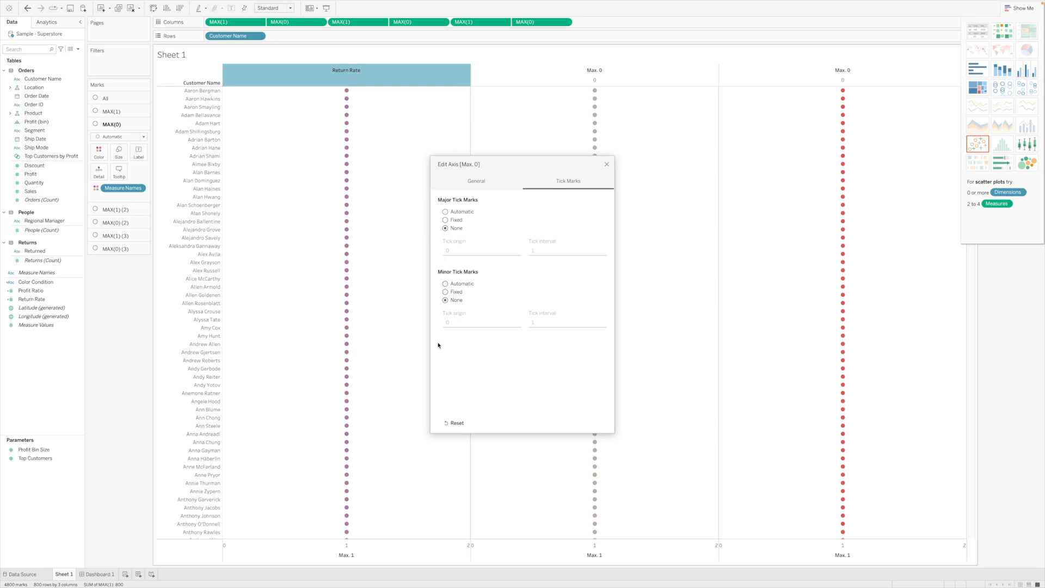
mouse_move(639, 166)
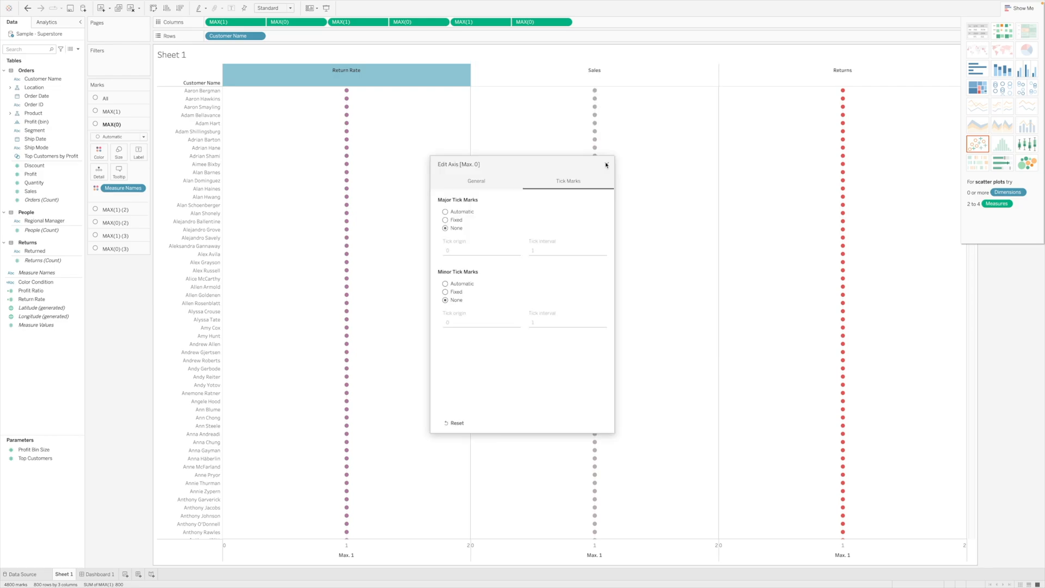
left_click(606, 164)
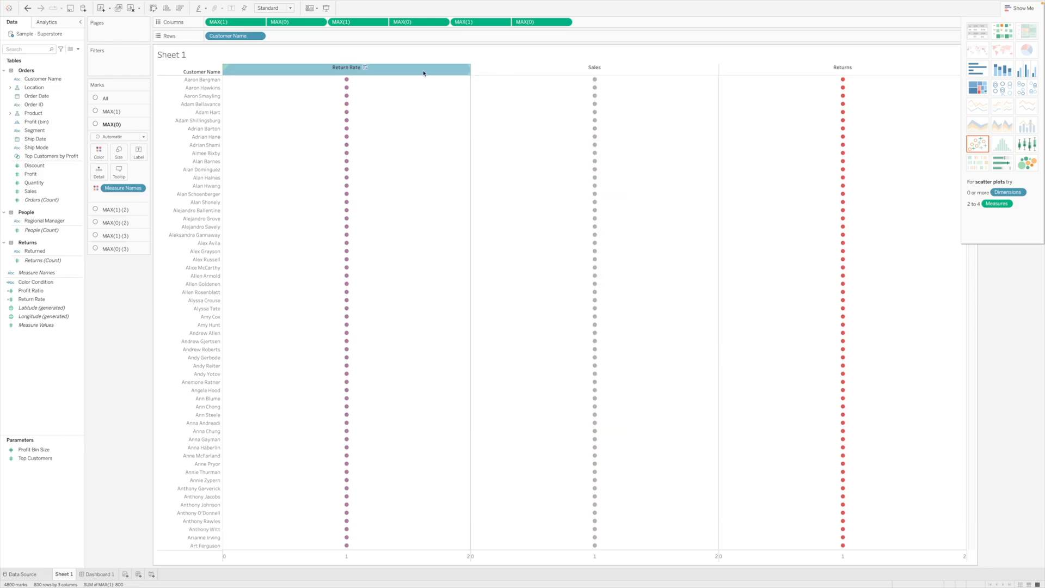
mouse_move(862, 65)
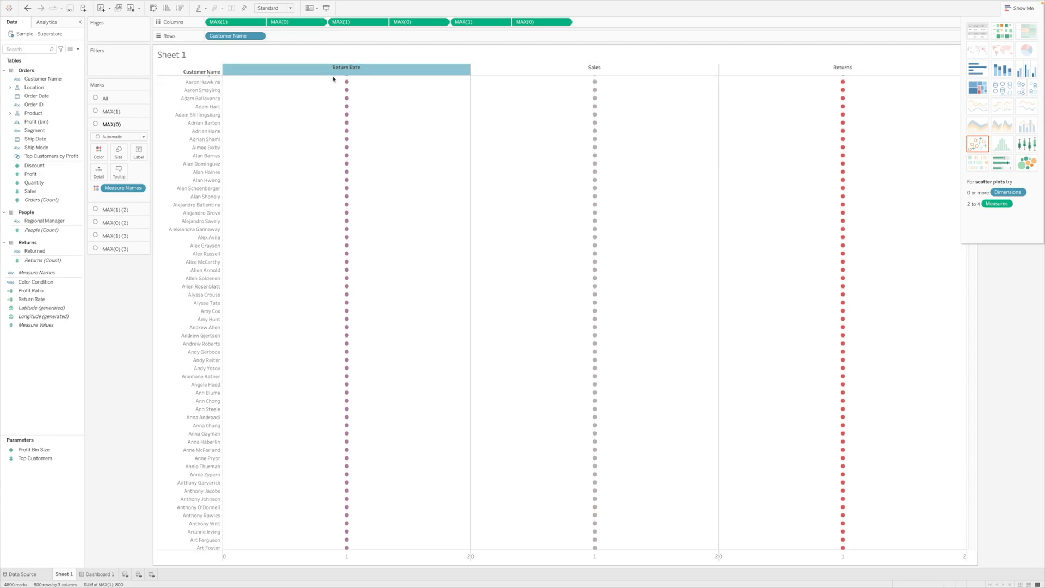
mouse_move(346, 98)
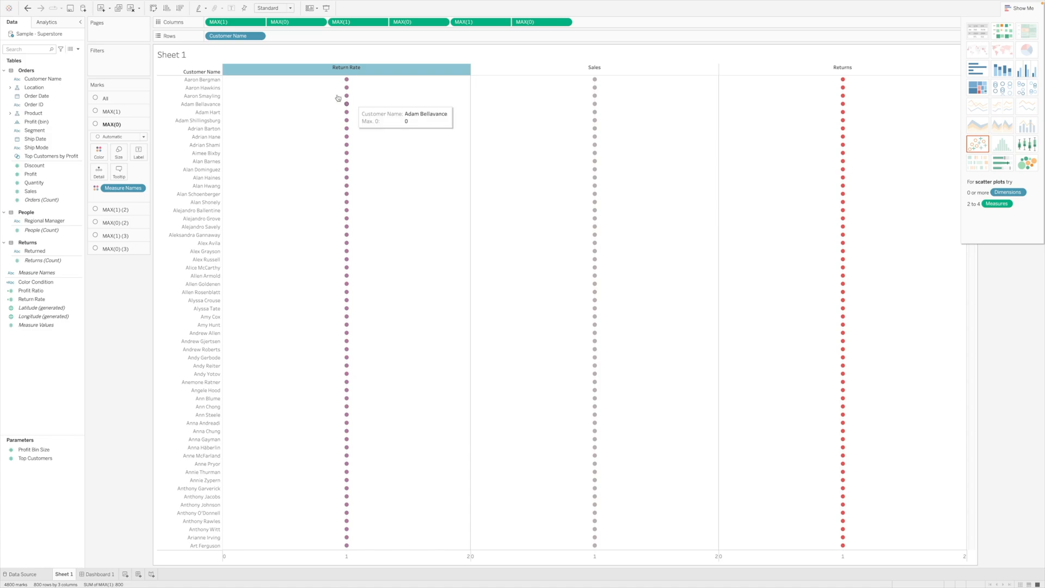
mouse_move(581, 97)
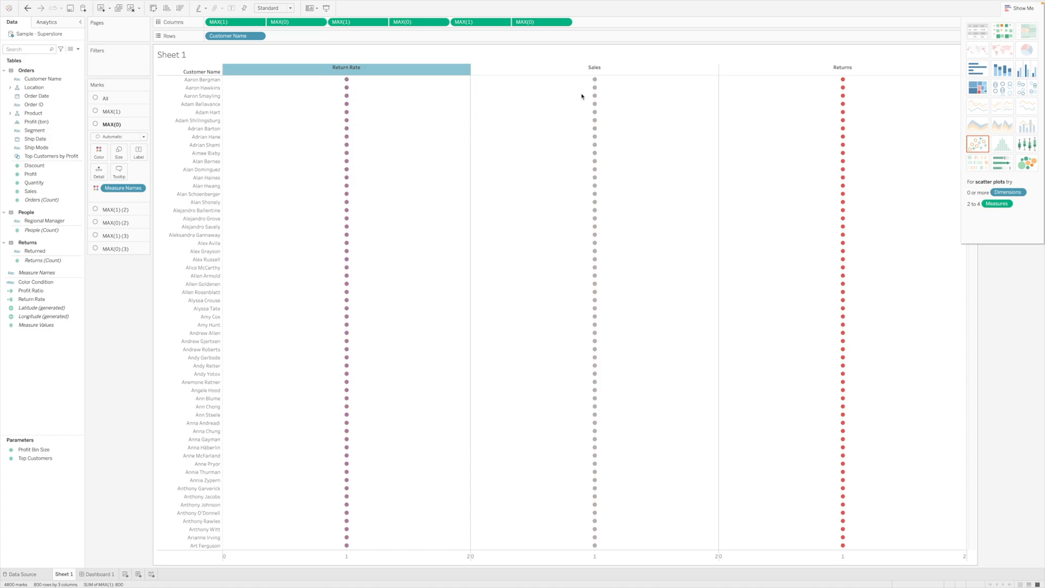
mouse_move(375, 111)
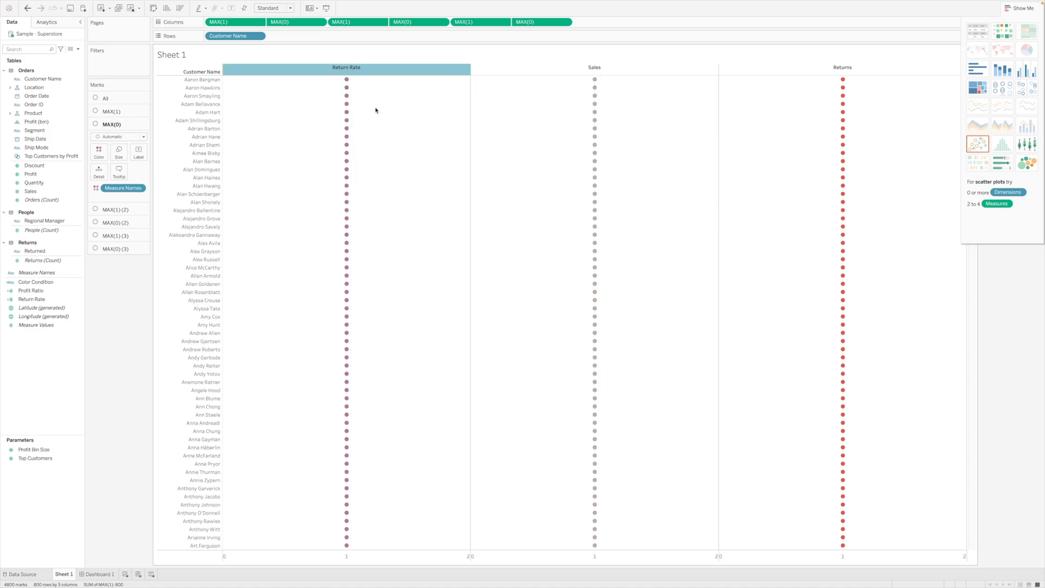
mouse_move(287, 205)
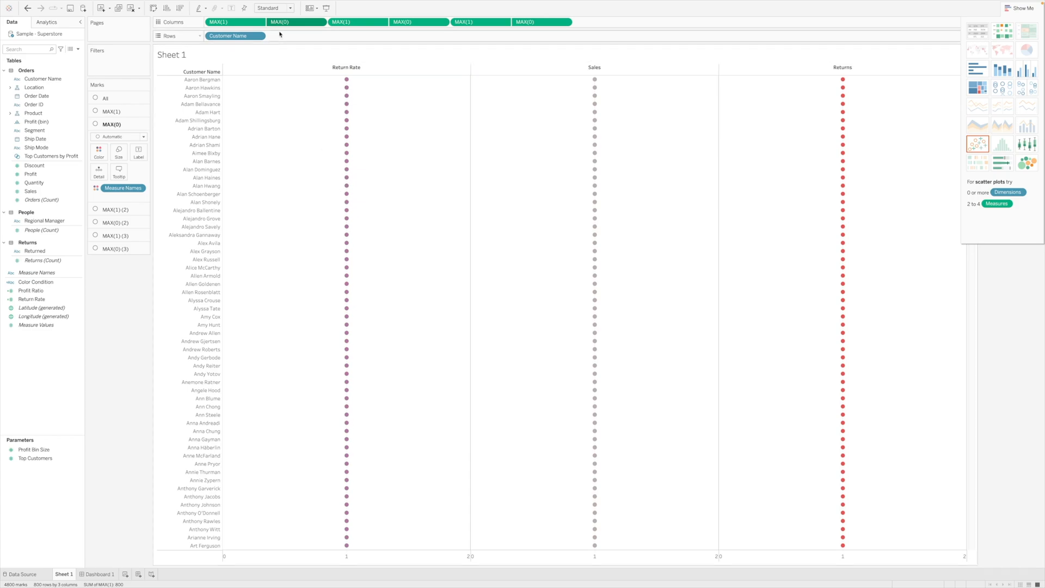
mouse_move(167, 189)
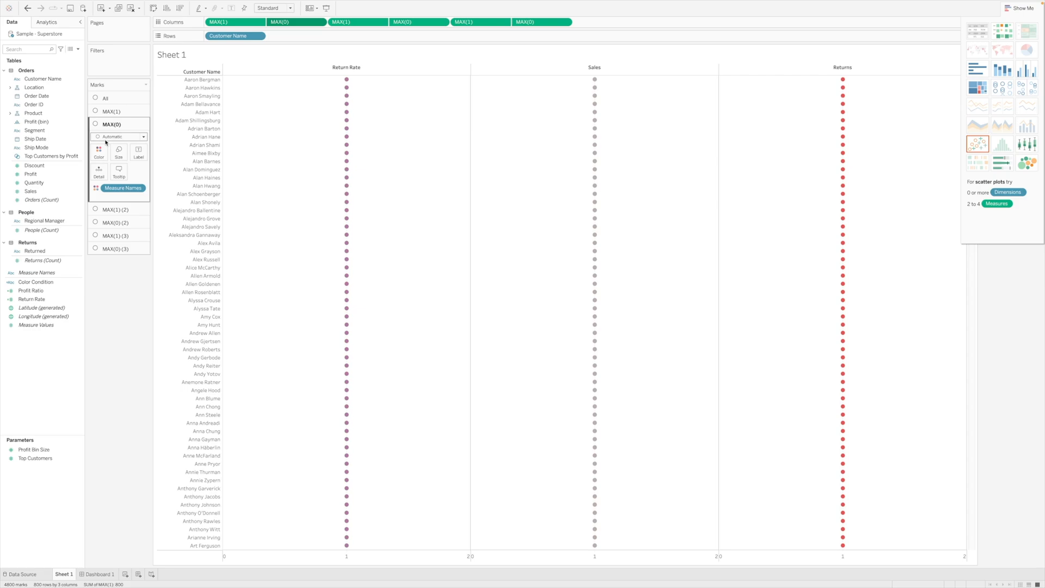
Step: Label MAX(0) with Return Rate, draw MAX(1) as squares and MAX(0) as text
left_click(31, 299)
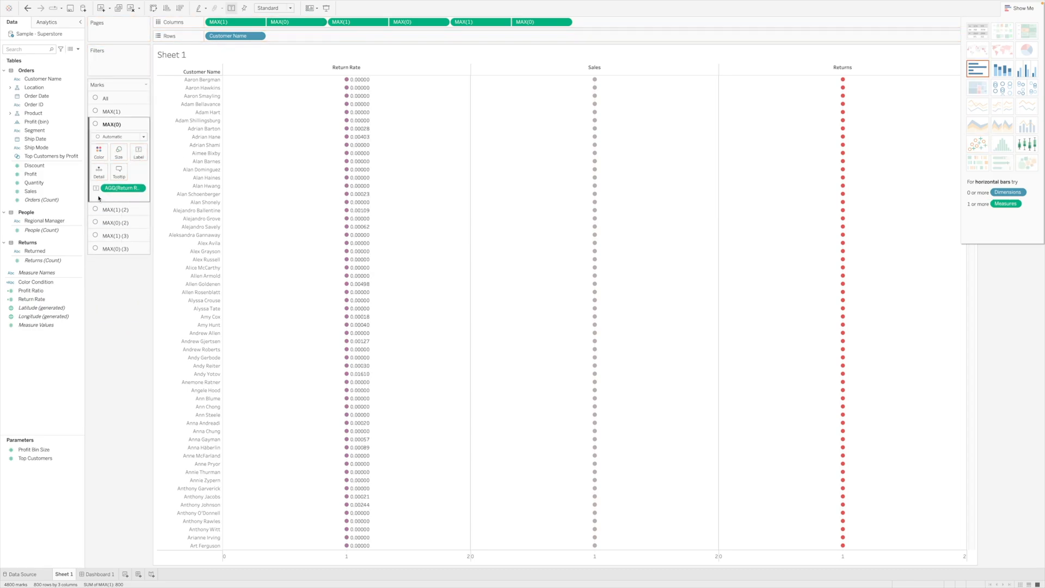
mouse_move(355, 87)
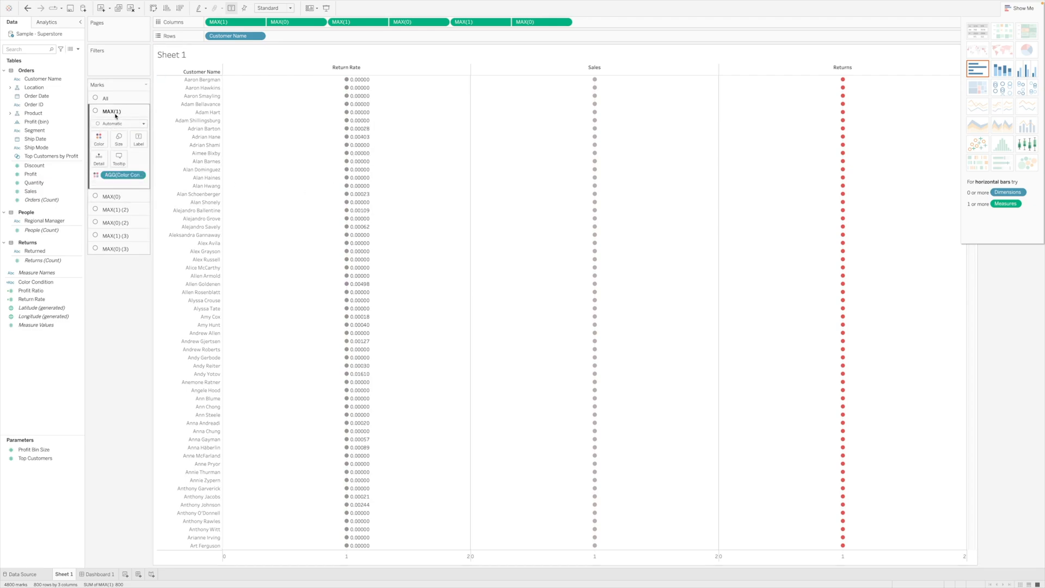
left_click(119, 123)
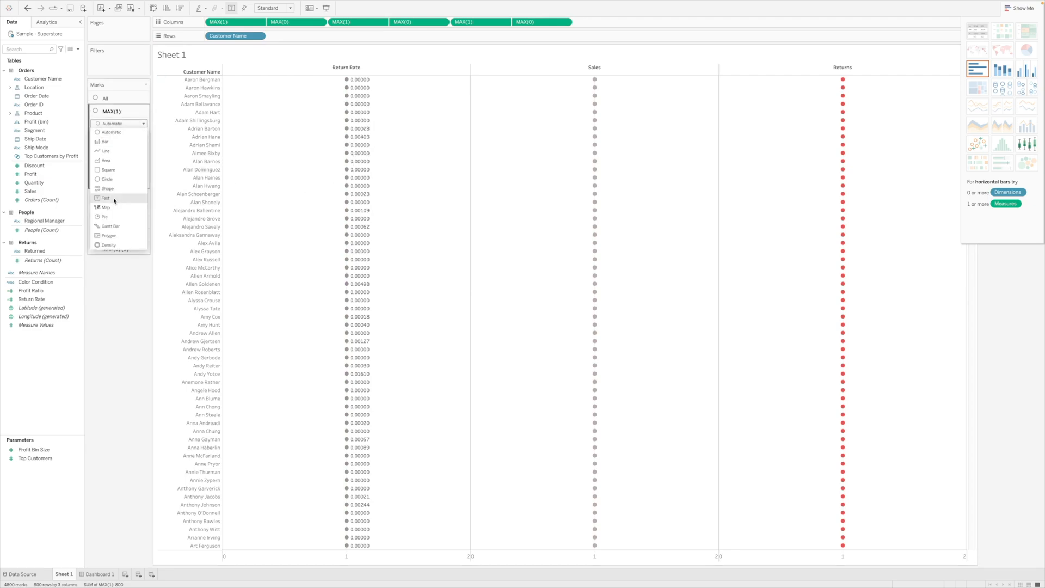
left_click(108, 170)
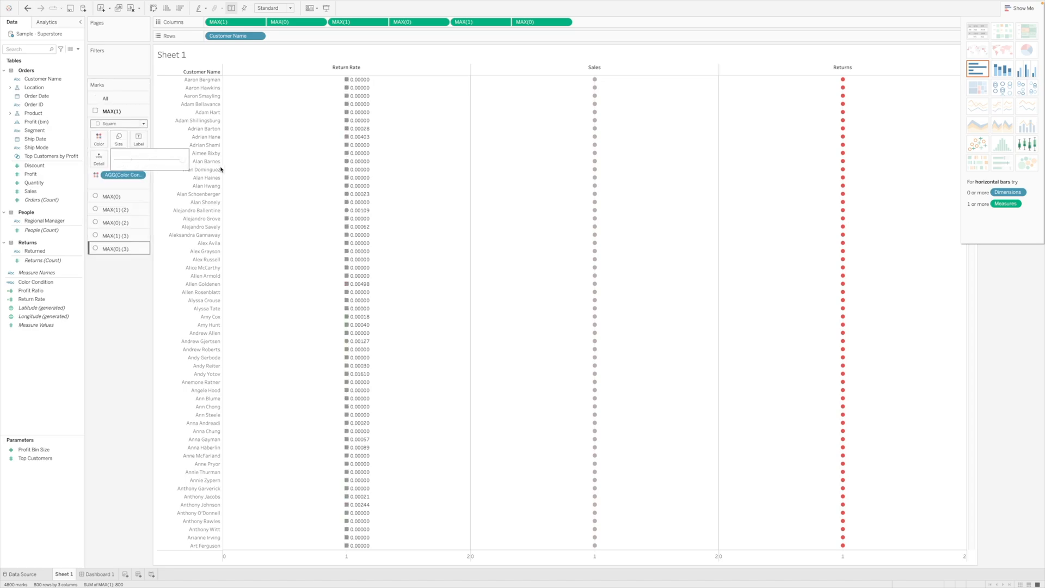
left_click(118, 123)
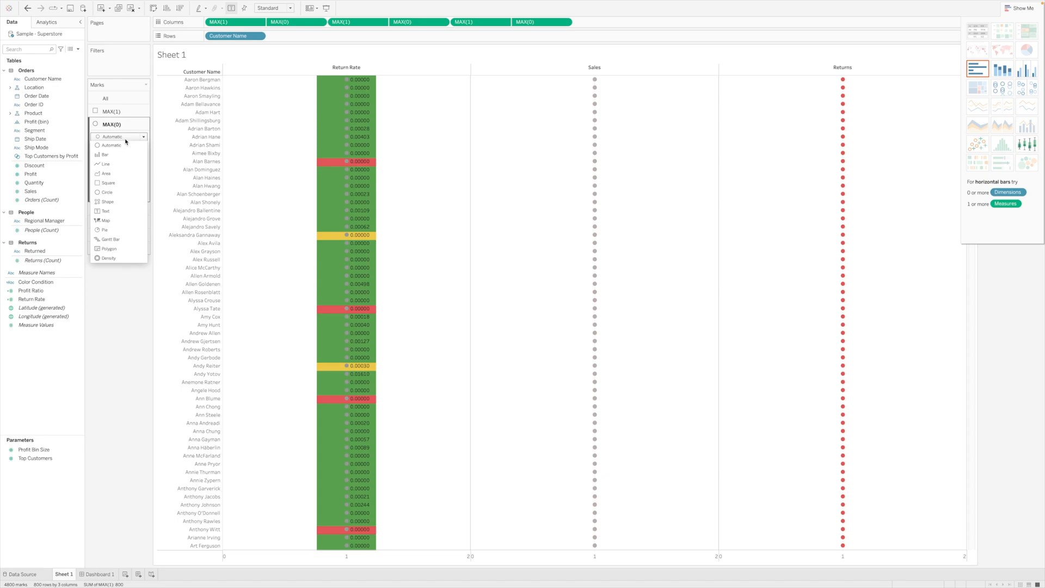
mouse_move(105, 211)
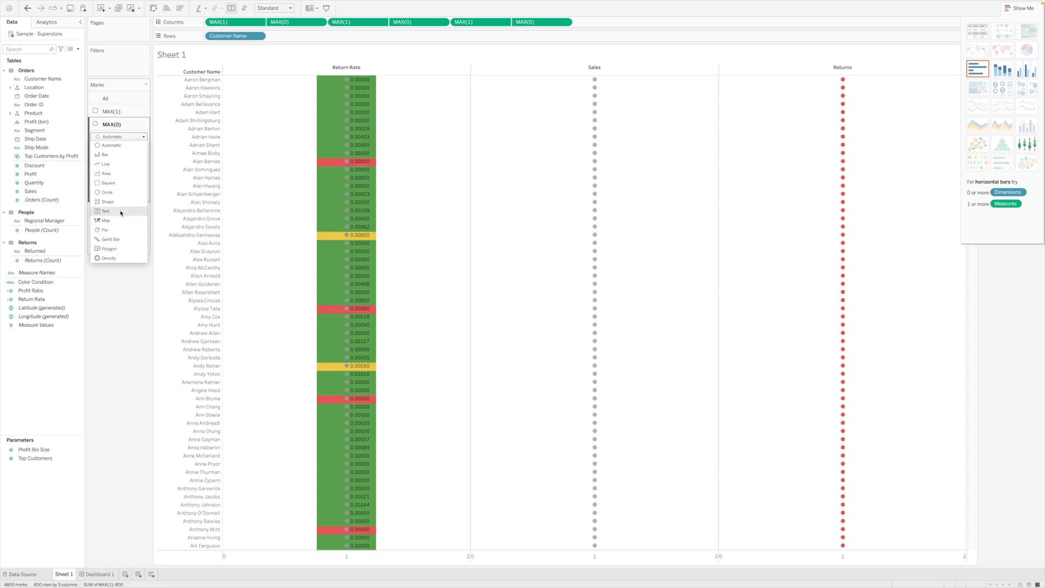
left_click(106, 210)
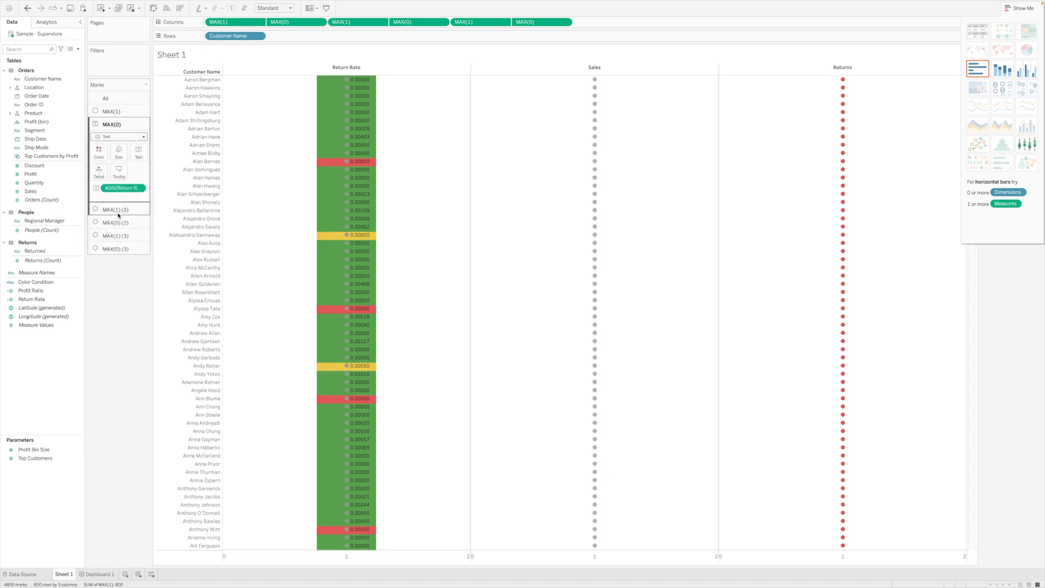
left_click(112, 111)
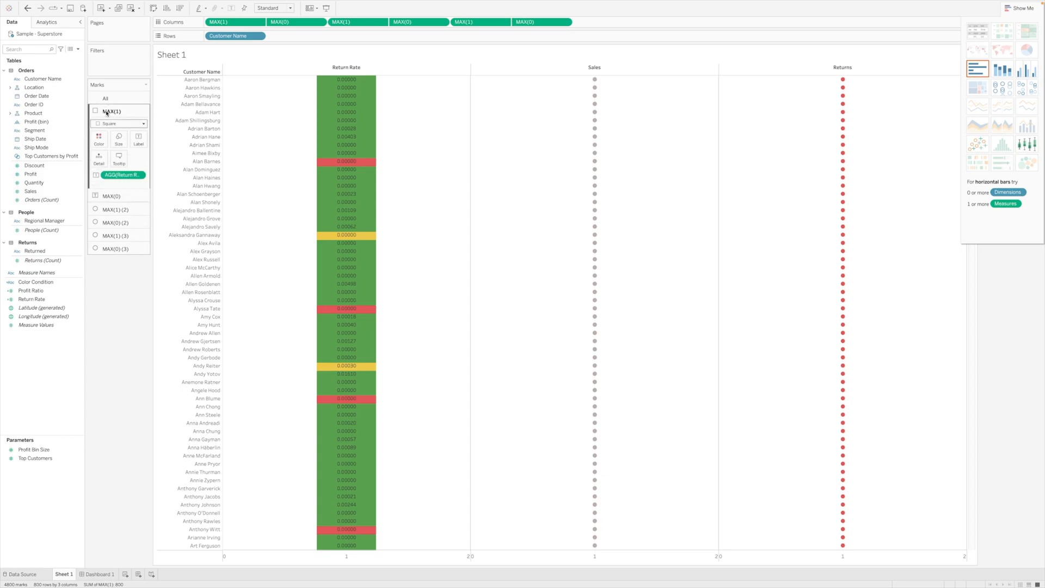
left_click(111, 124)
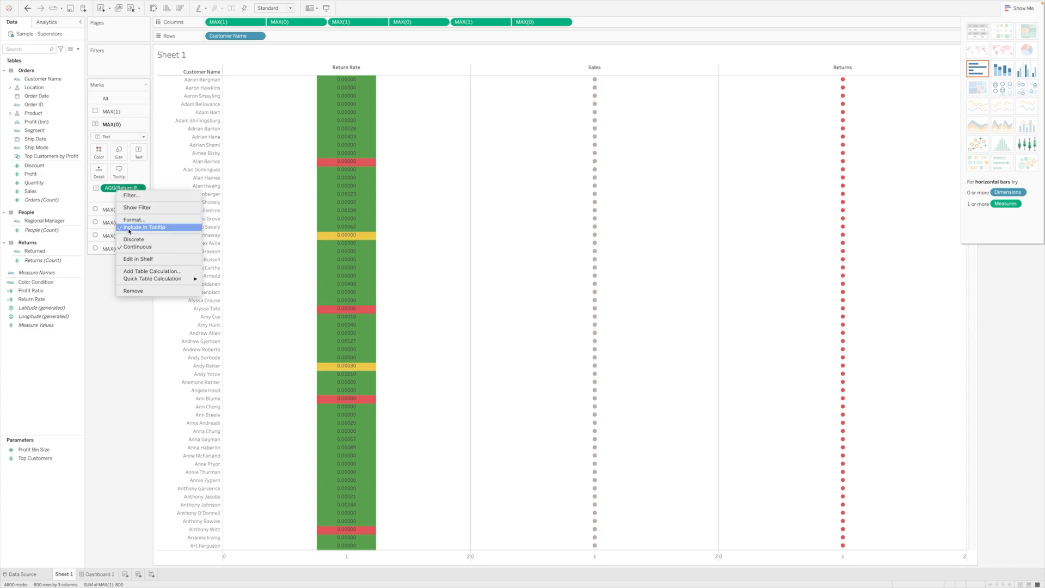
Step: Format the Return Rate pane numbers as percentages with two decimals
left_click(134, 220)
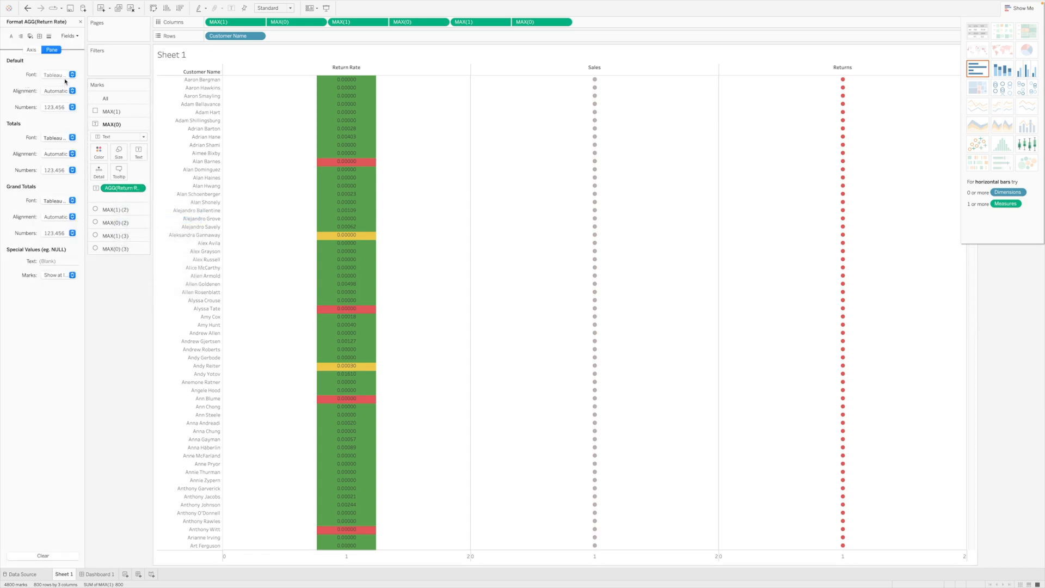
mouse_move(355, 238)
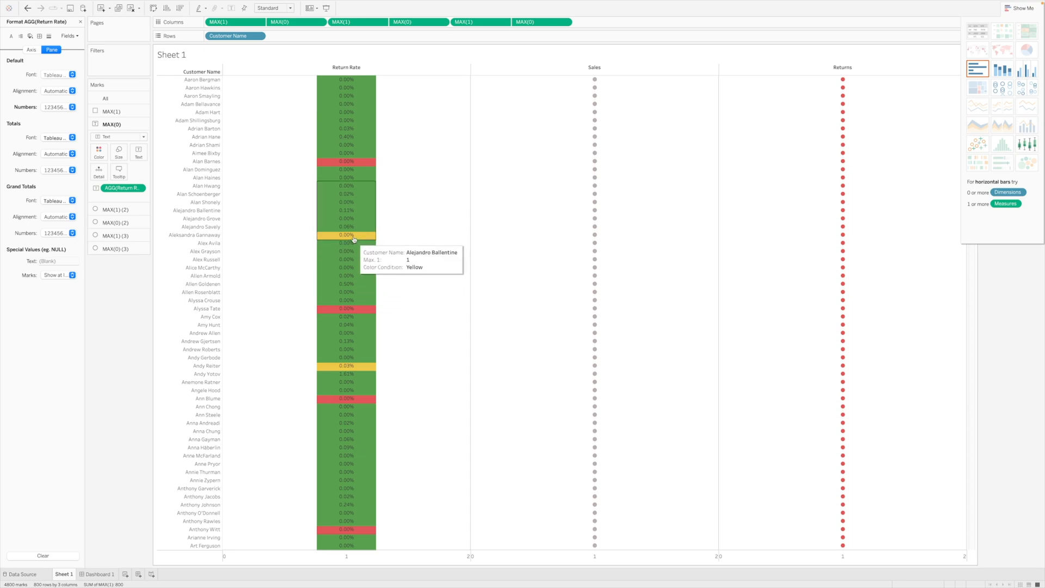
mouse_move(346, 317)
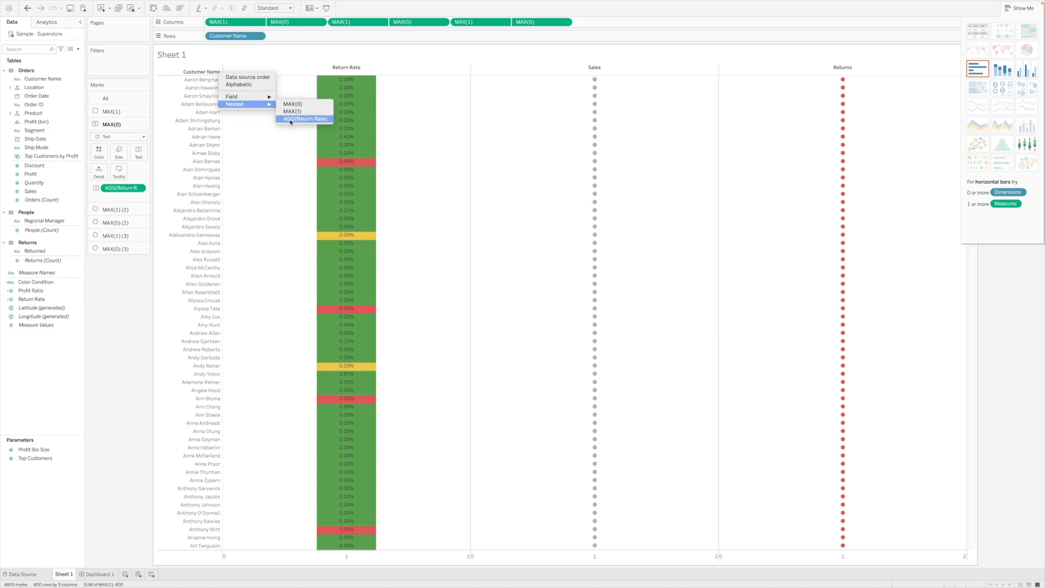
Step: Sort Customer Name by AGG(Return Rate), highest first, and scroll the grouped red, yellow and green rows
left_click(304, 119)
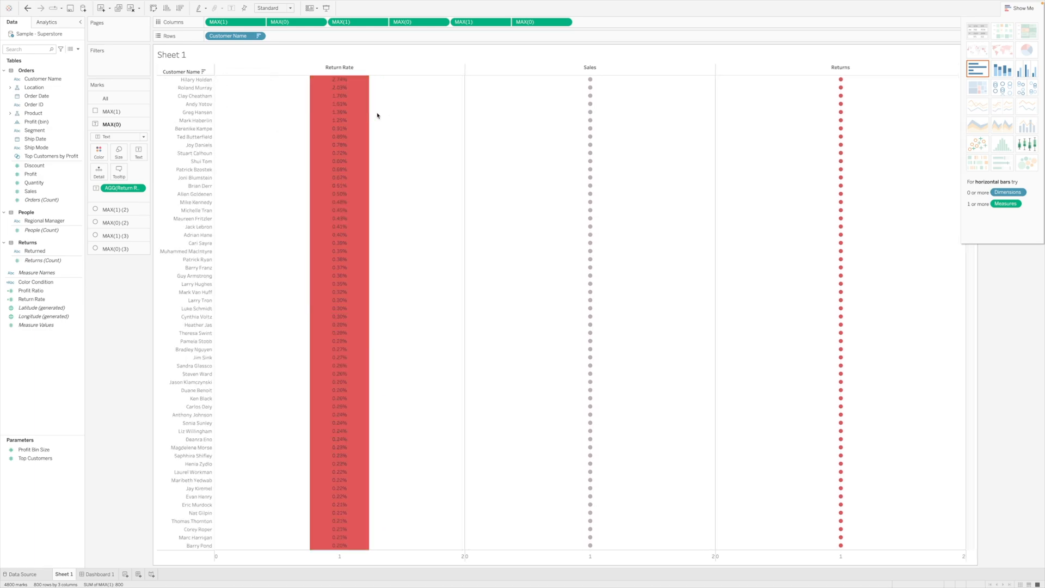
mouse_move(351, 229)
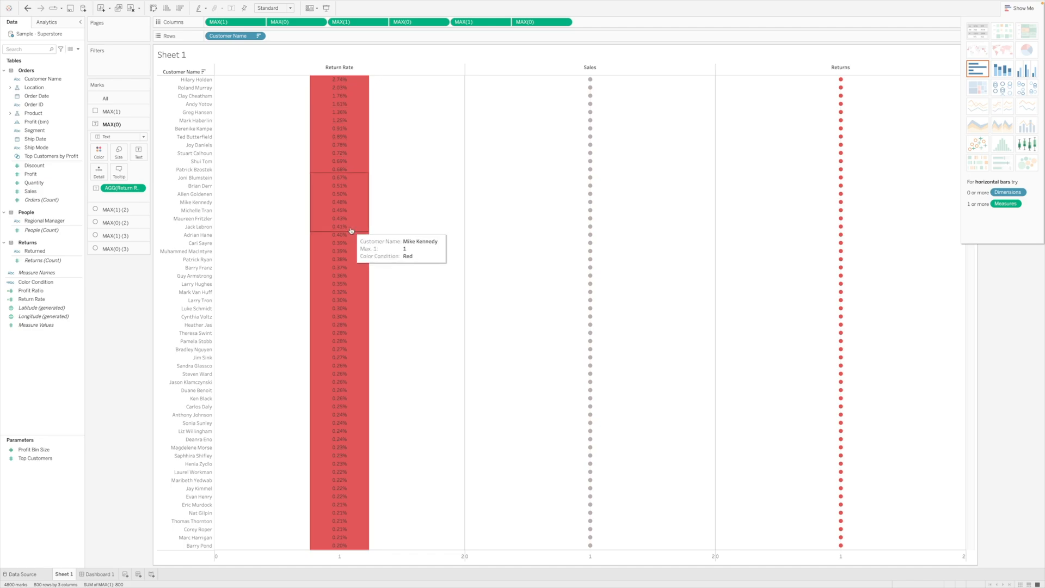
mouse_move(352, 267)
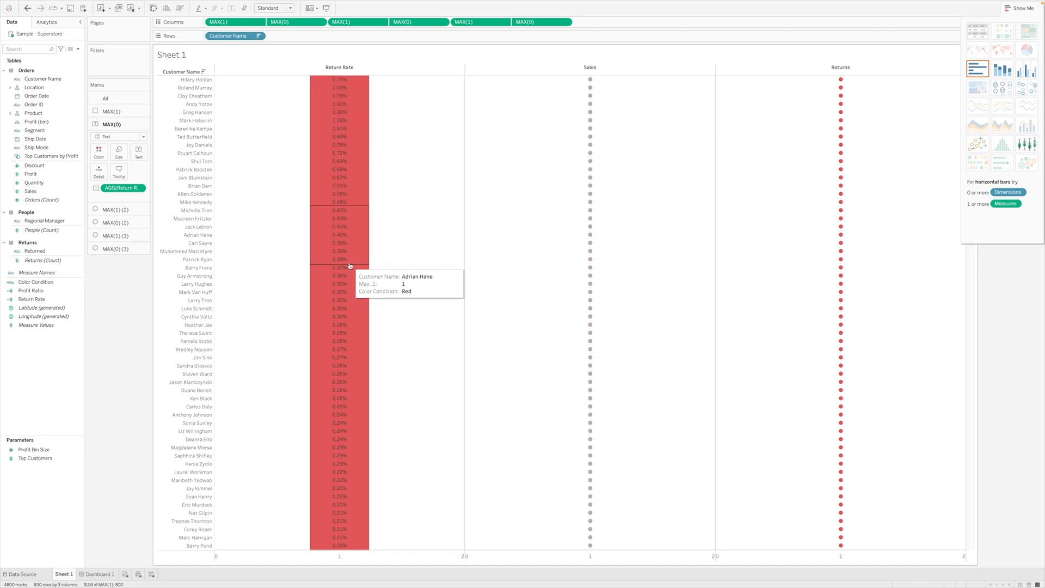
mouse_move(336, 219)
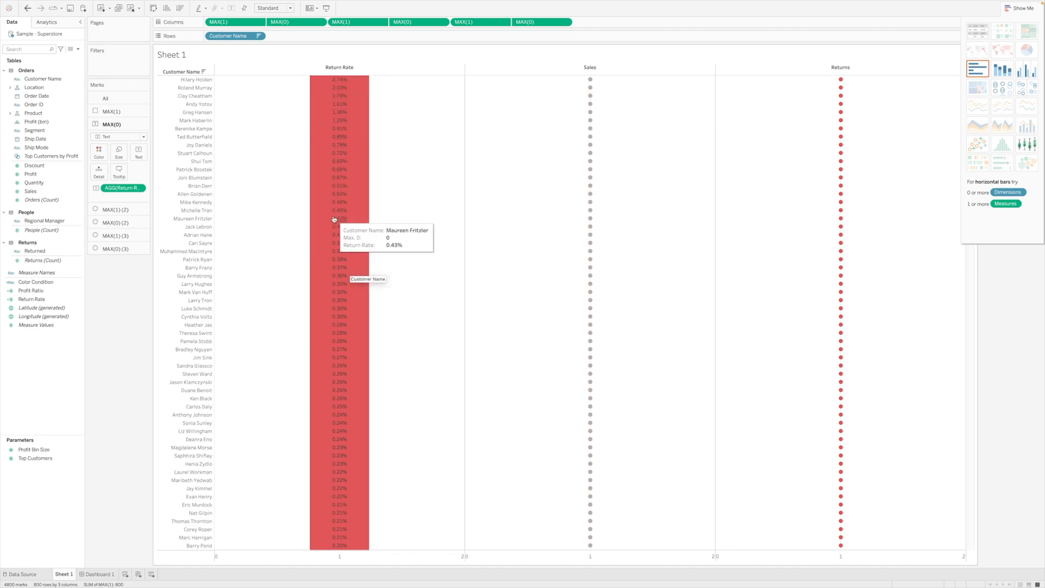
scroll("down", 3)
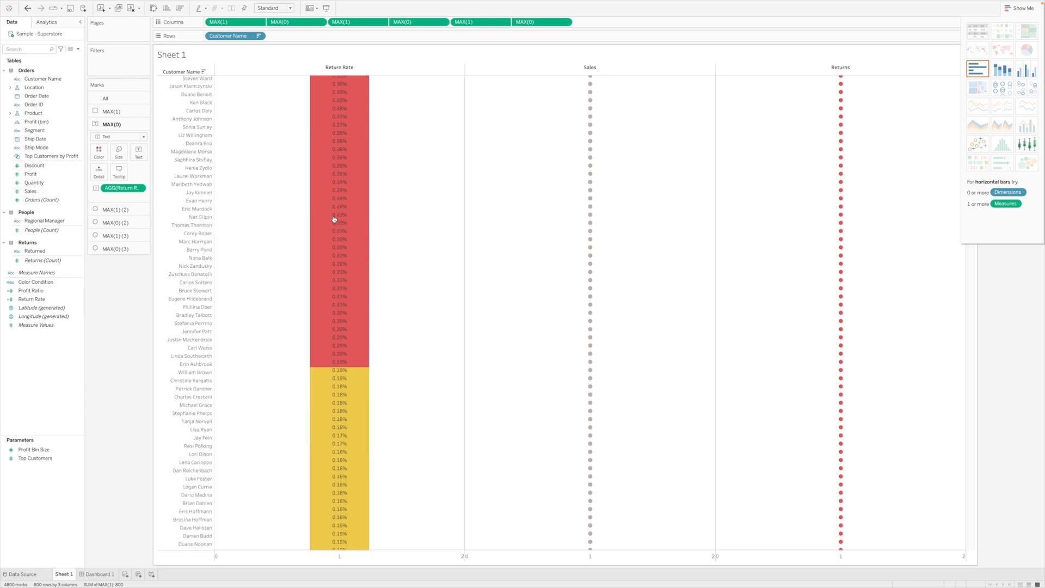
scroll("down", 3)
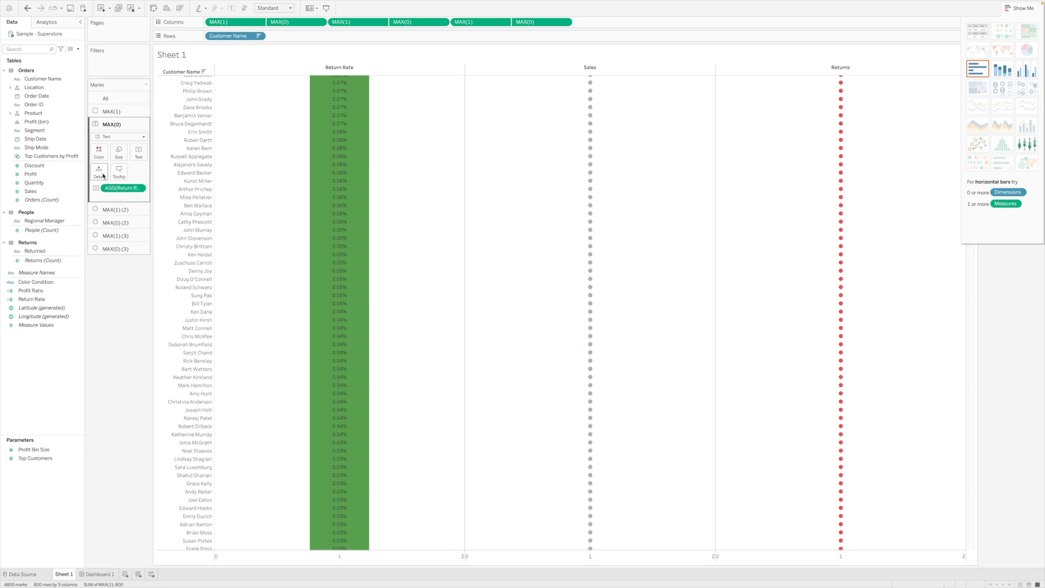
mouse_move(145, 180)
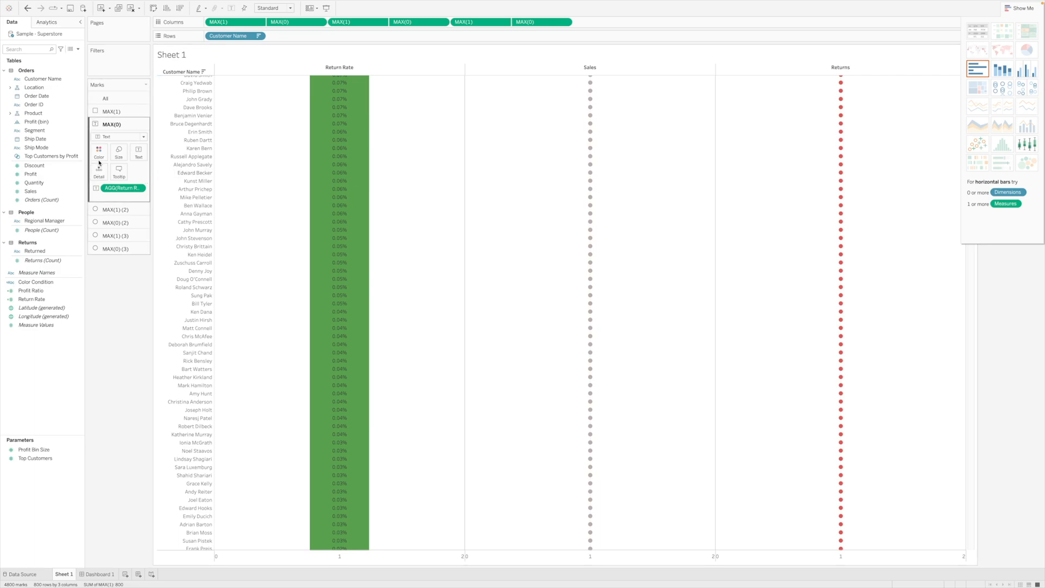
Step: Edit the Color Condition colours, assigning the Green, Red and Yellow items and confirming
left_click(111, 111)
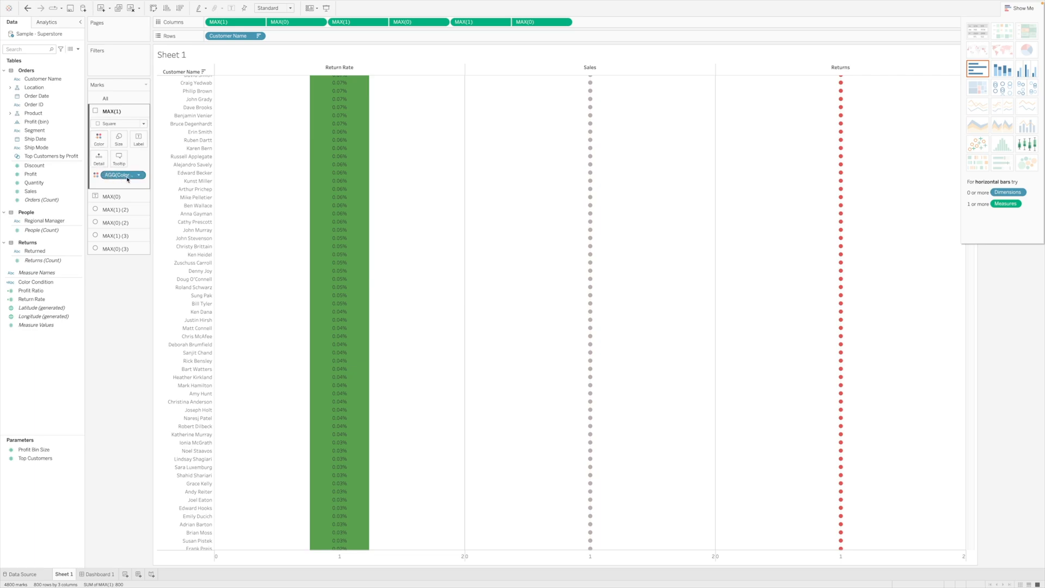
mouse_move(99, 138)
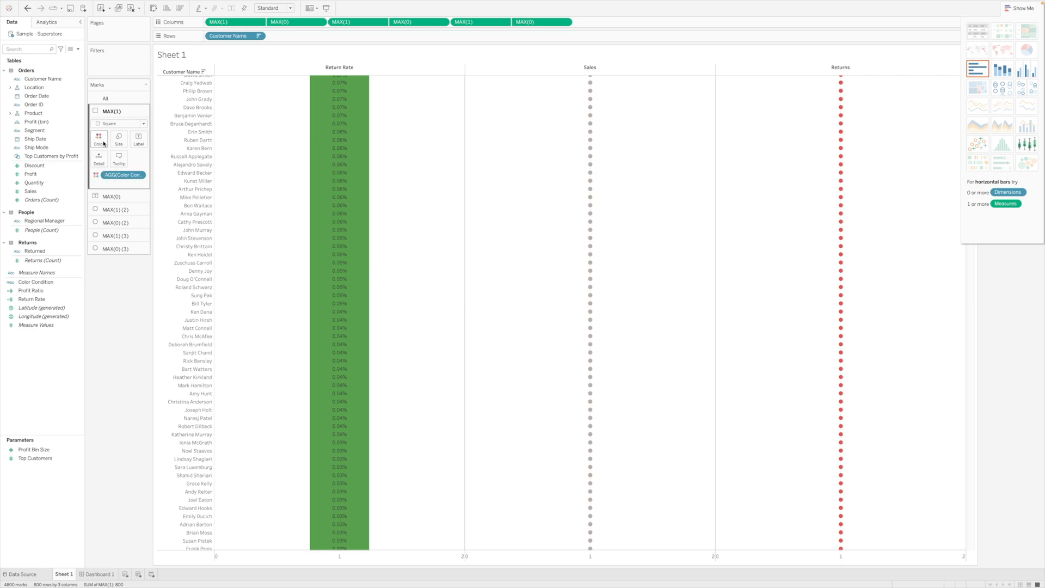
left_click(100, 138)
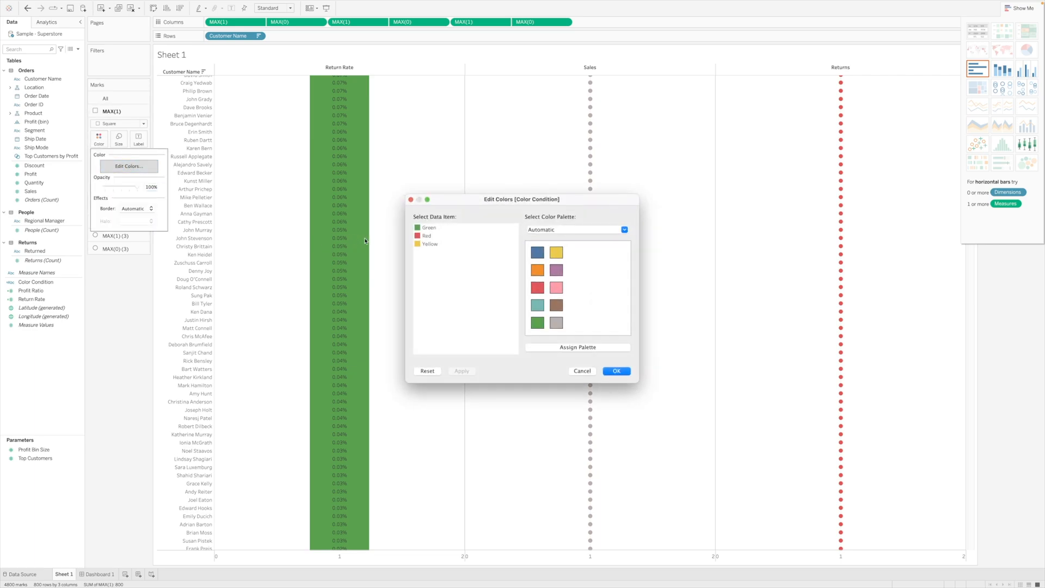
left_click(426, 228)
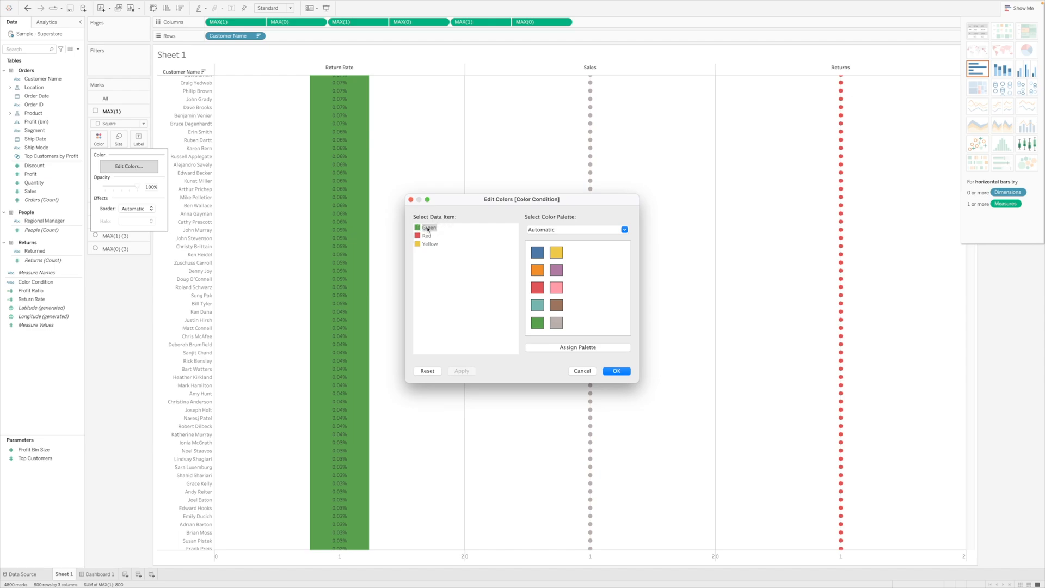
mouse_move(429, 233)
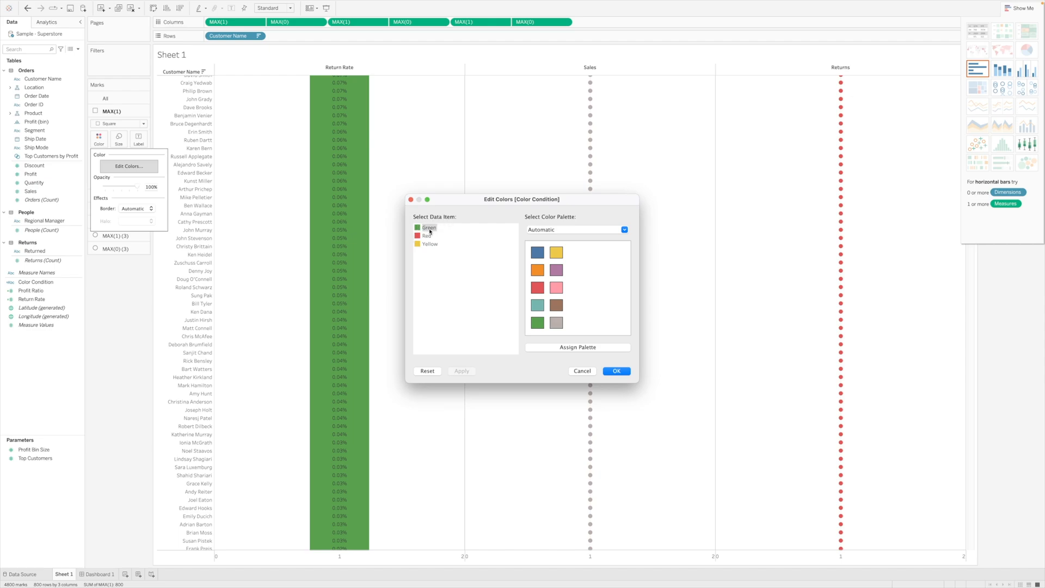
left_click(556, 270)
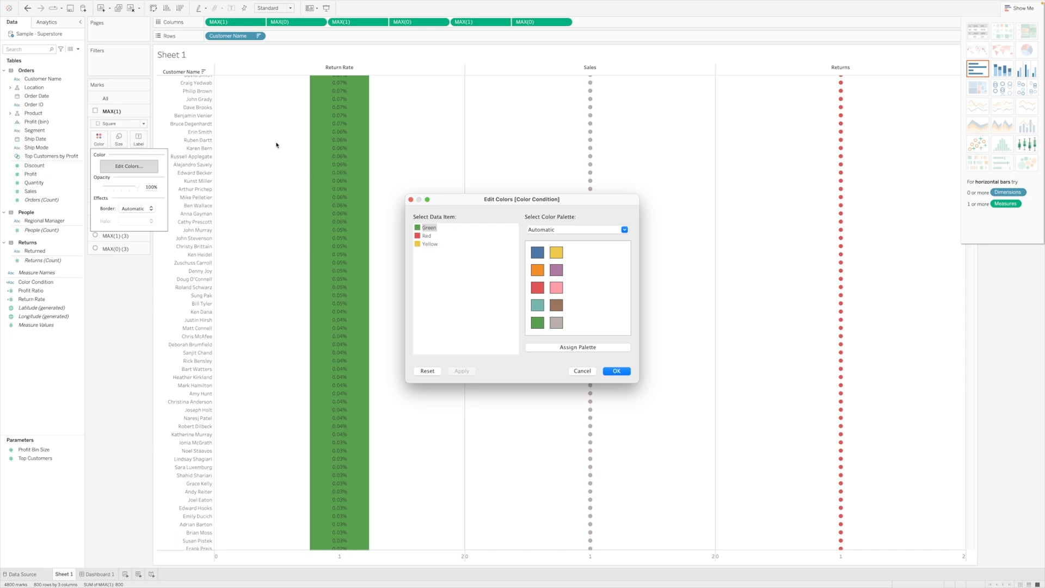
mouse_move(346, 107)
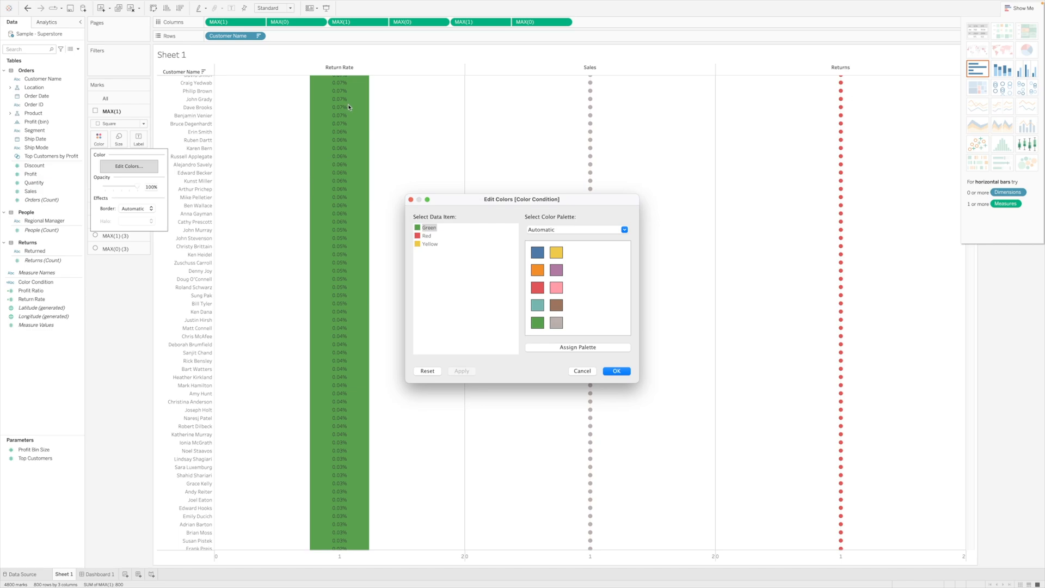
mouse_move(352, 149)
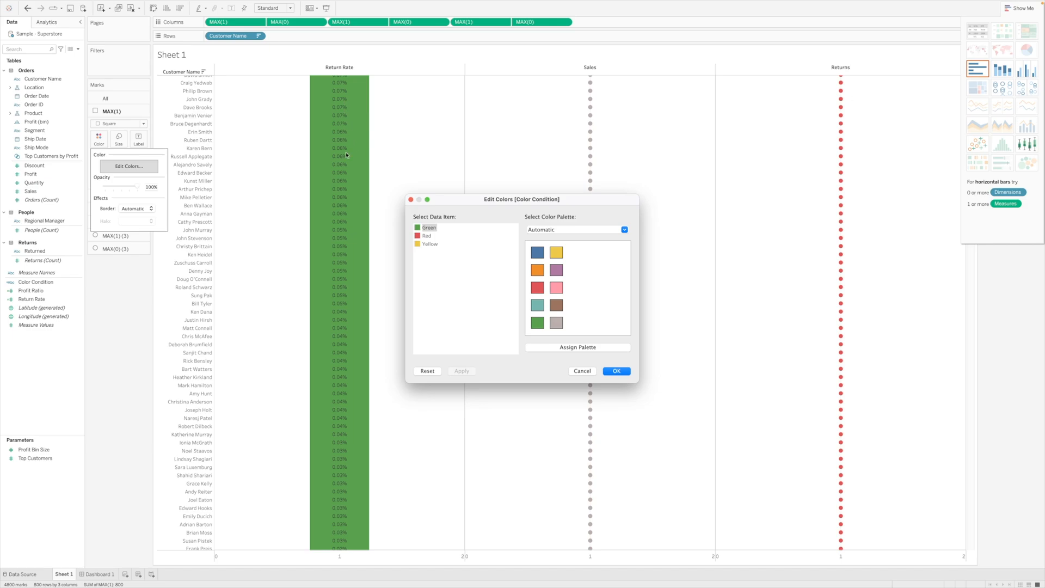
mouse_move(436, 236)
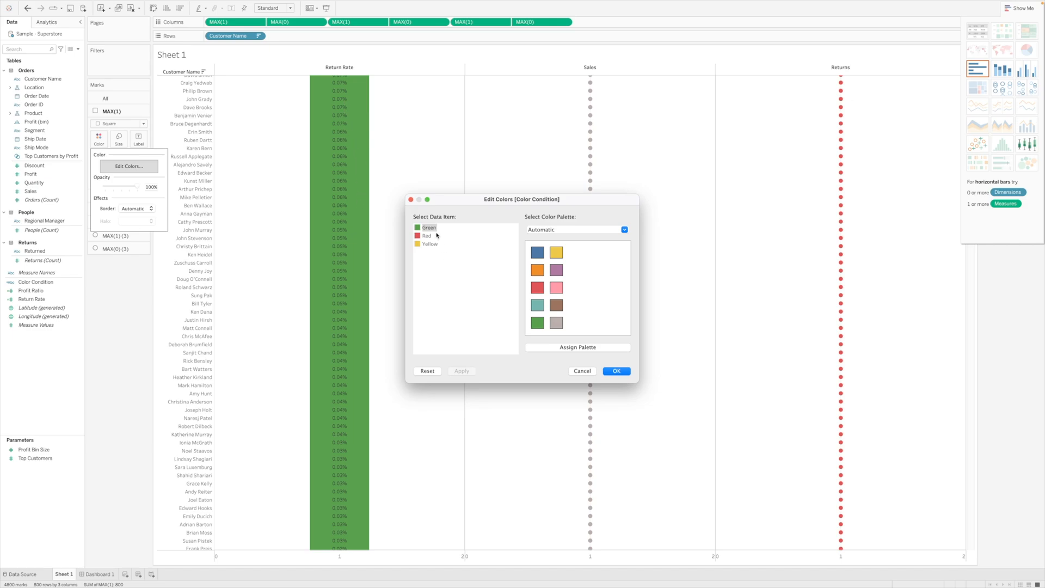
left_click(615, 370)
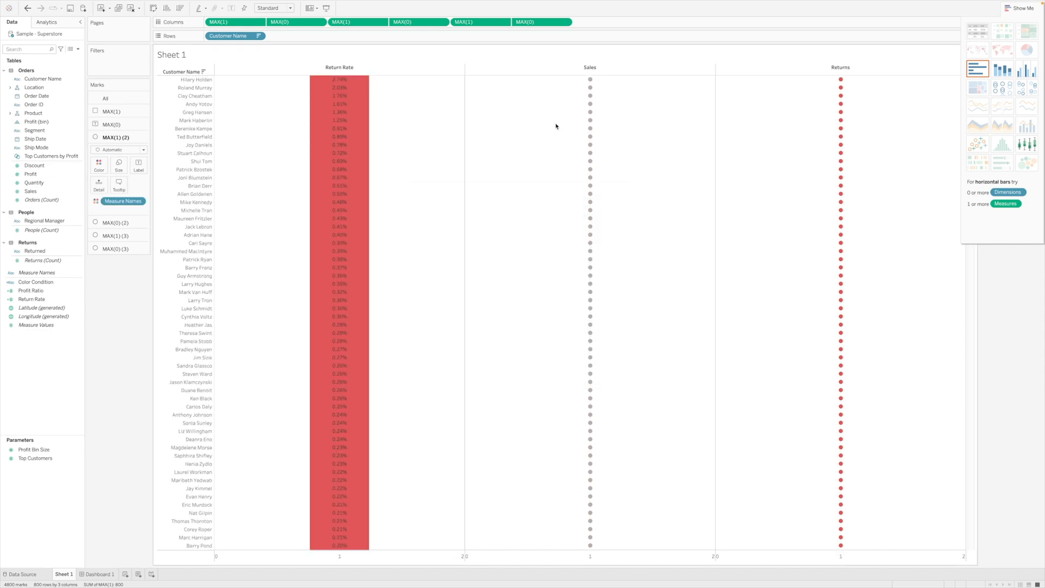
mouse_move(502, 175)
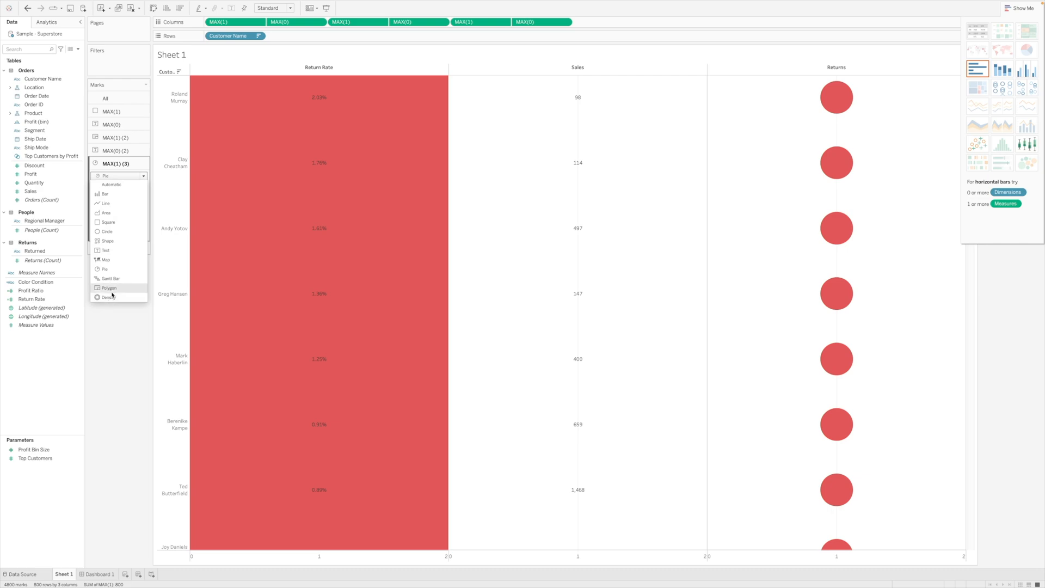
Step: Hide the dots from the Sales column and select the Returns count layer
left_click(107, 287)
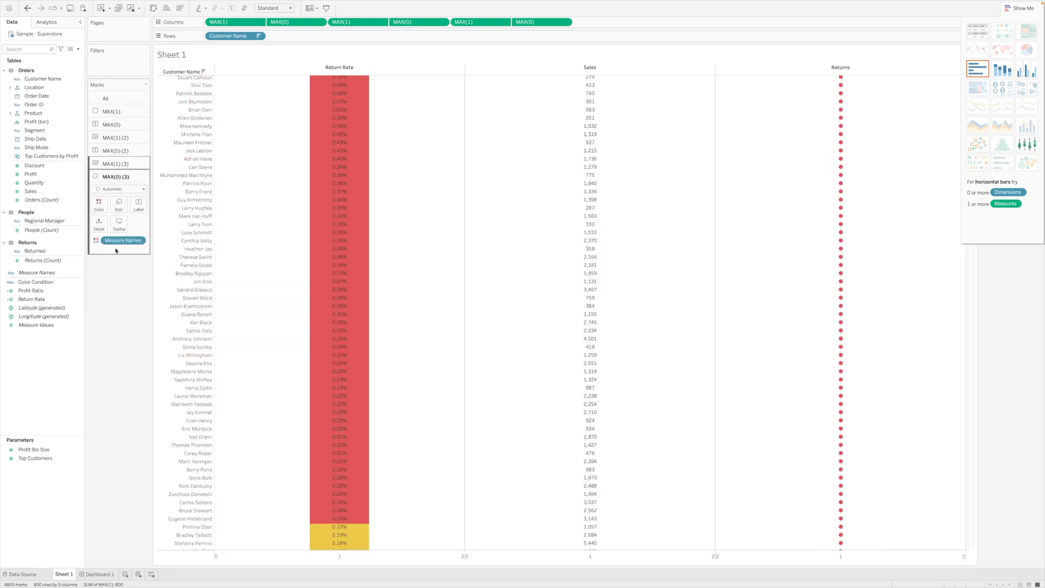
left_click(117, 163)
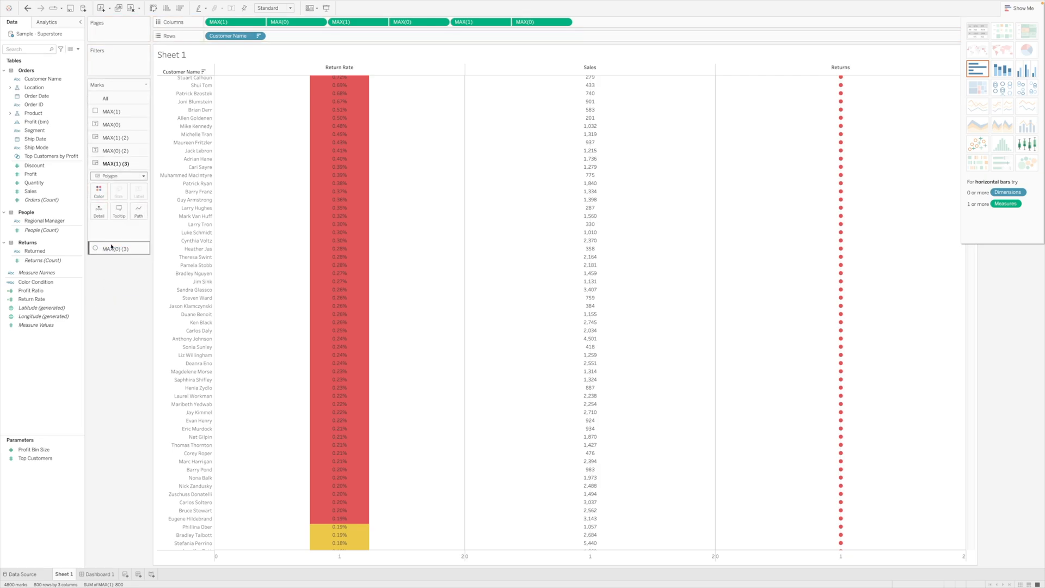
left_click(118, 248)
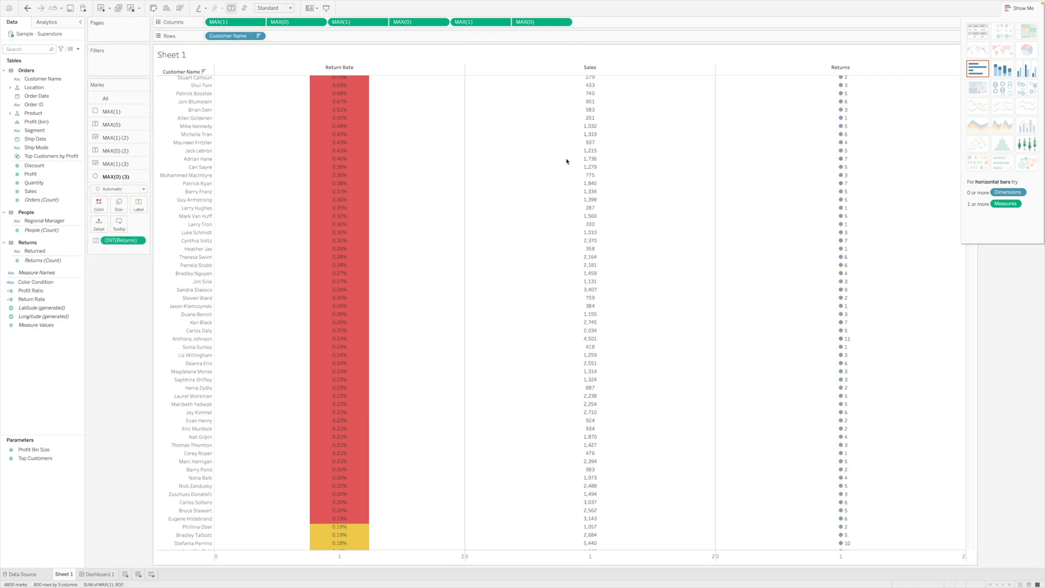
left_click(116, 164)
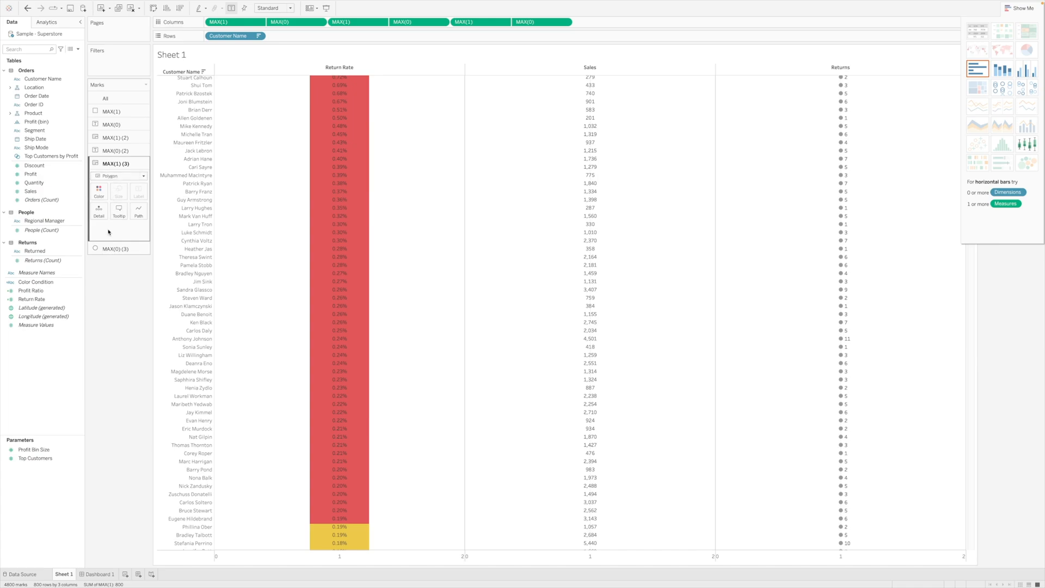
left_click(119, 188)
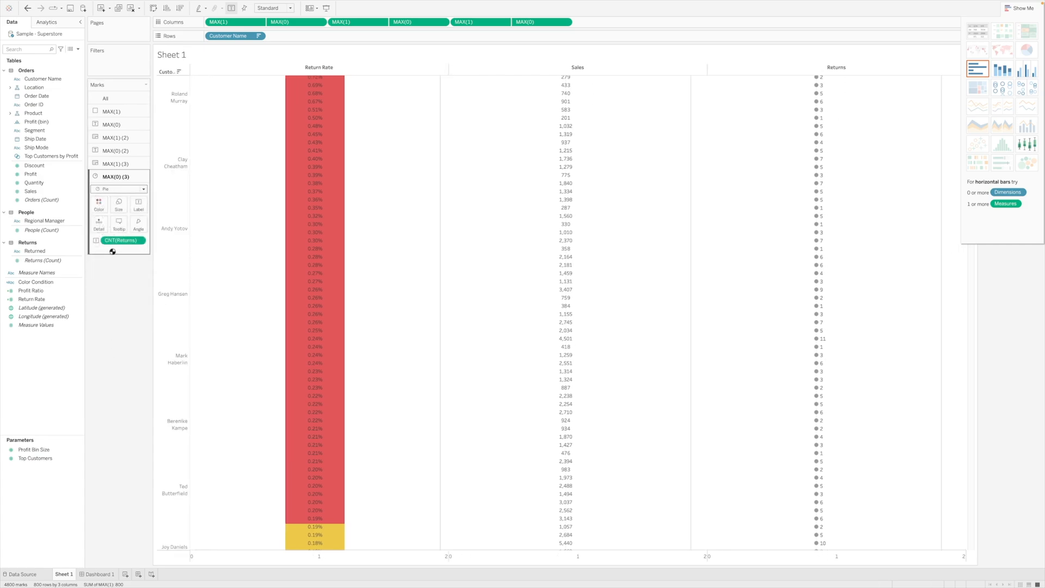
Step: Change the Returns mark type so return counts show as plain text numbers
left_click(142, 189)
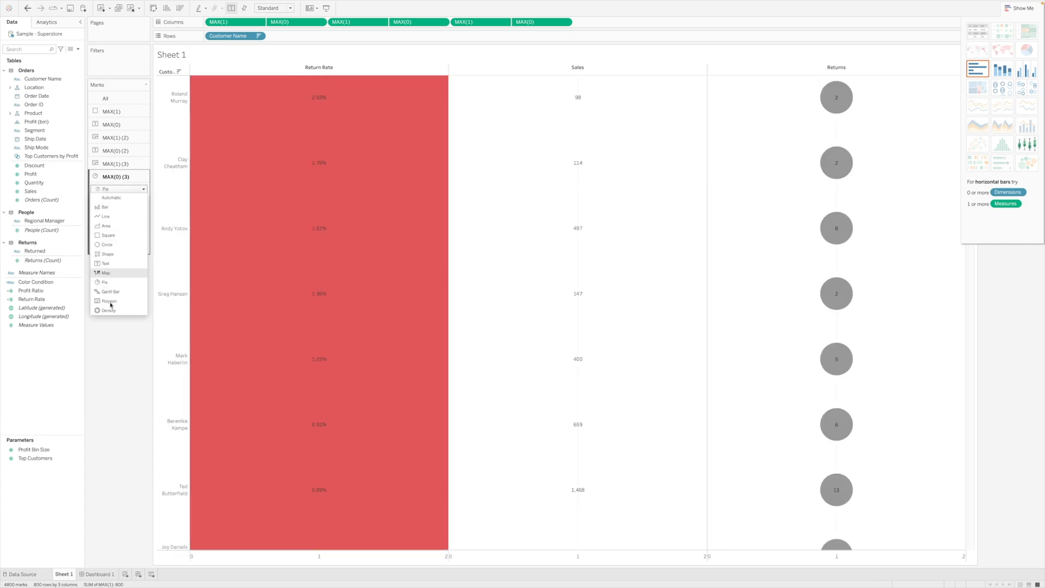
left_click(106, 272)
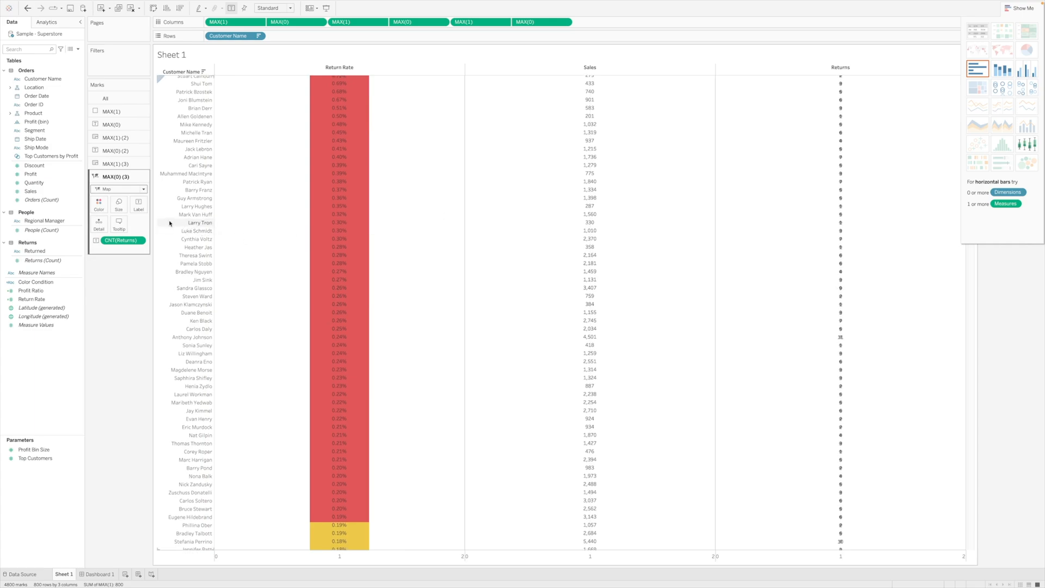
left_click(120, 188)
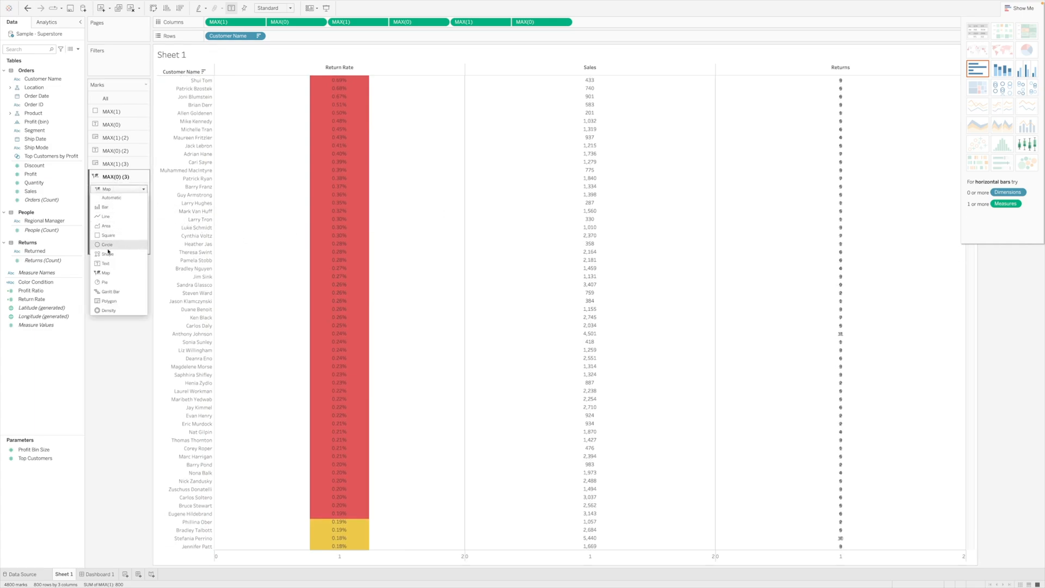
mouse_move(106, 263)
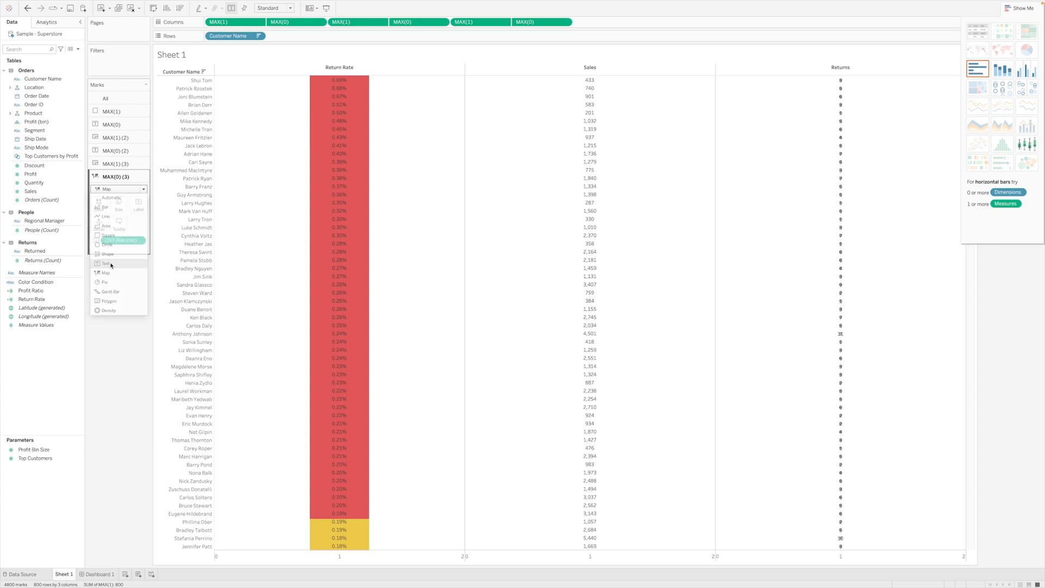
left_click(105, 264)
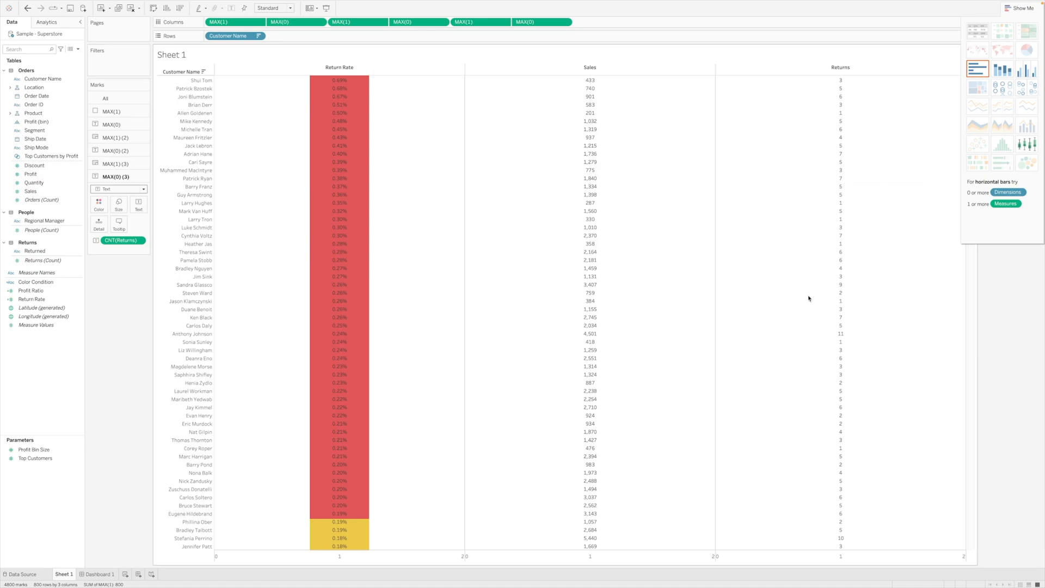
scroll("up", 3)
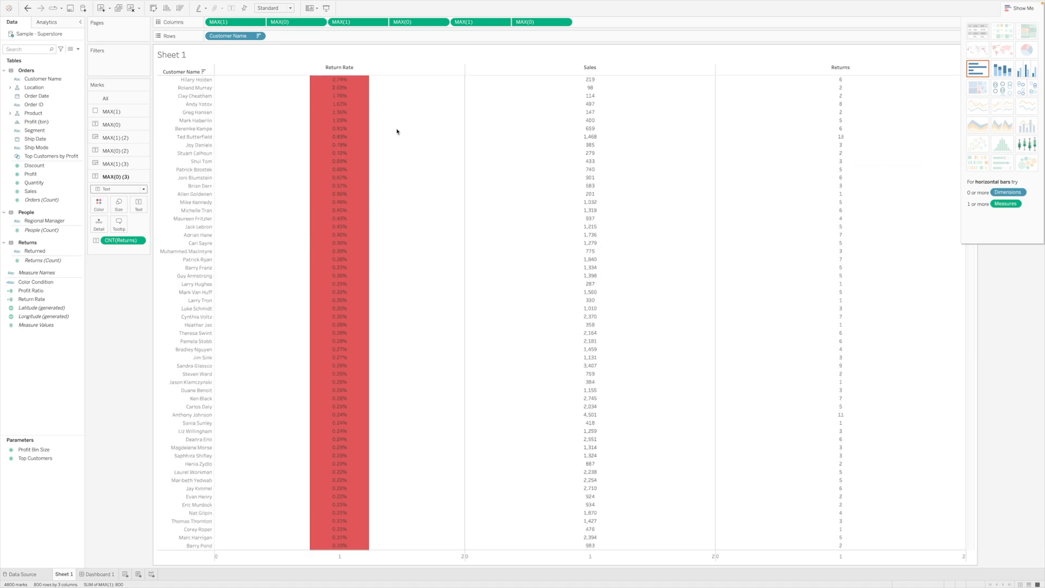
mouse_move(335, 120)
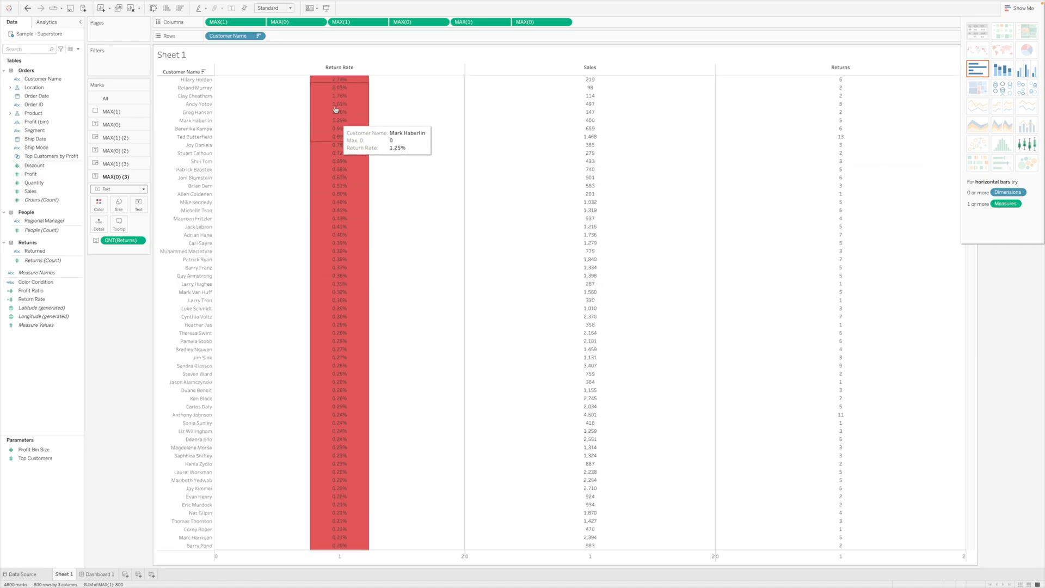
mouse_move(392, 138)
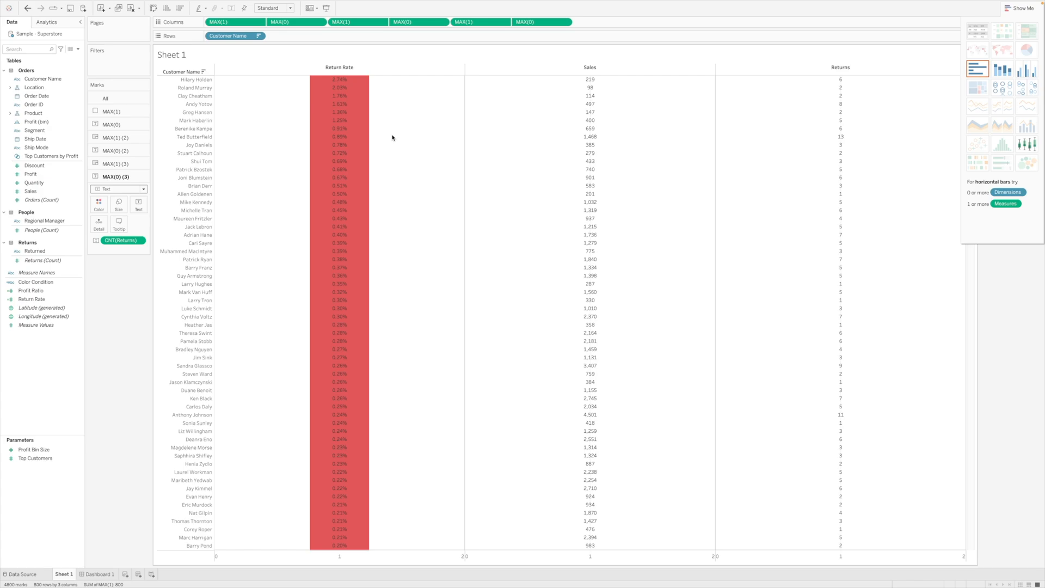
scroll("up", 3)
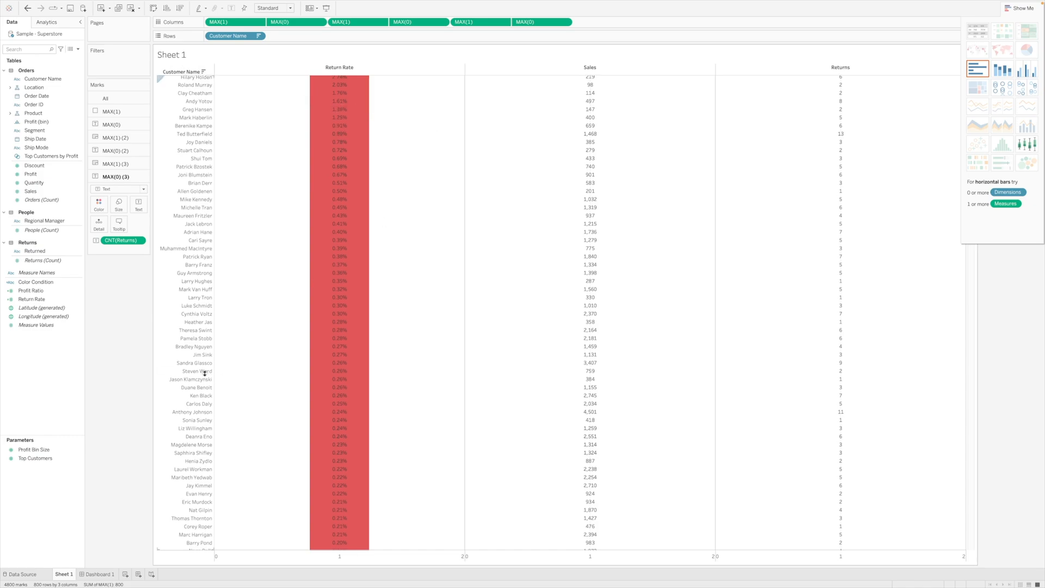
left_click(100, 574)
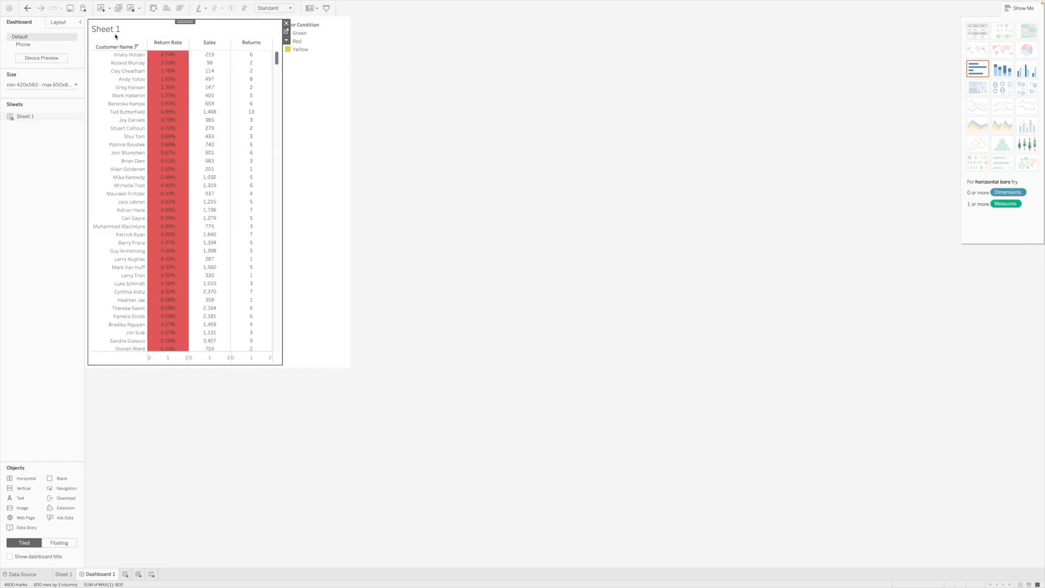
mouse_move(155, 185)
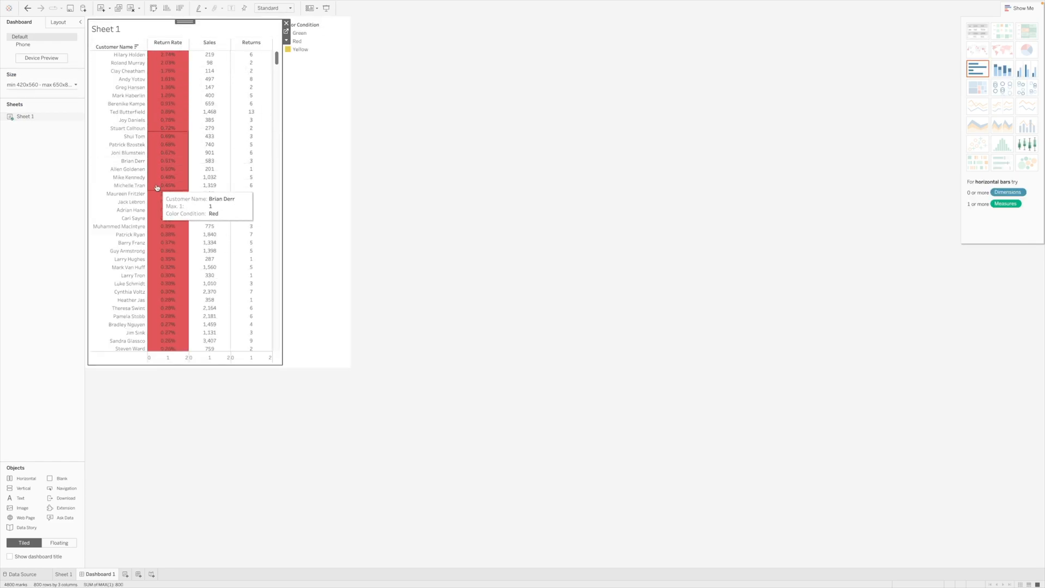
Step: Scroll the dashboard's customer table to check Return Rate cells from red to green
scroll("down", 3)
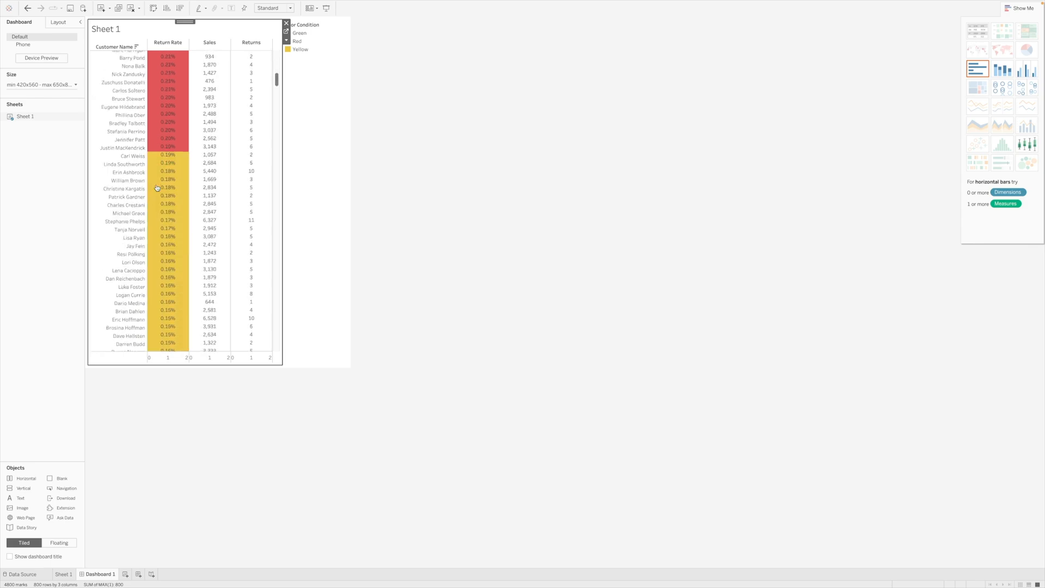
scroll("down", 3)
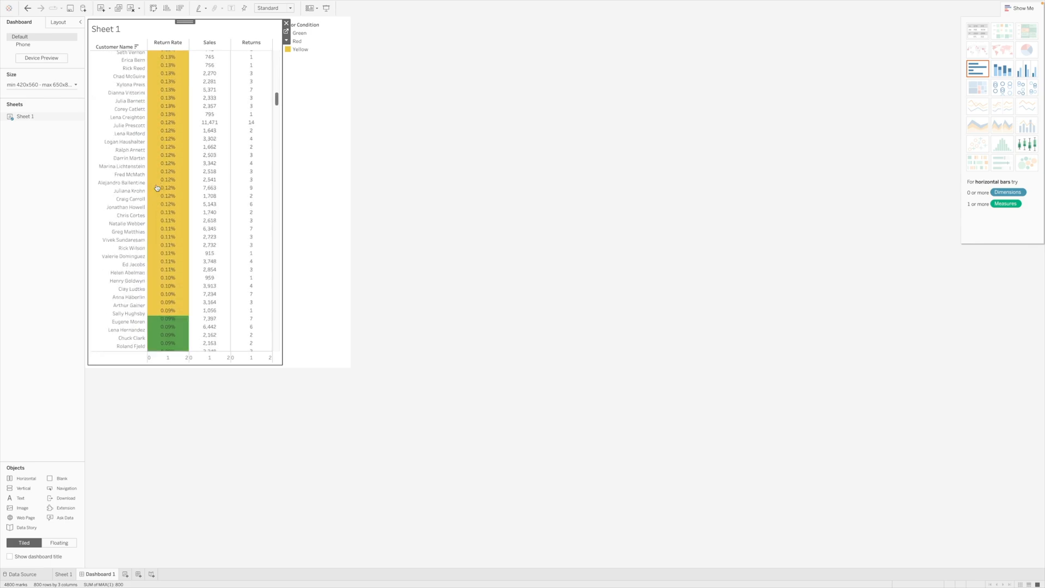
scroll("down", 3)
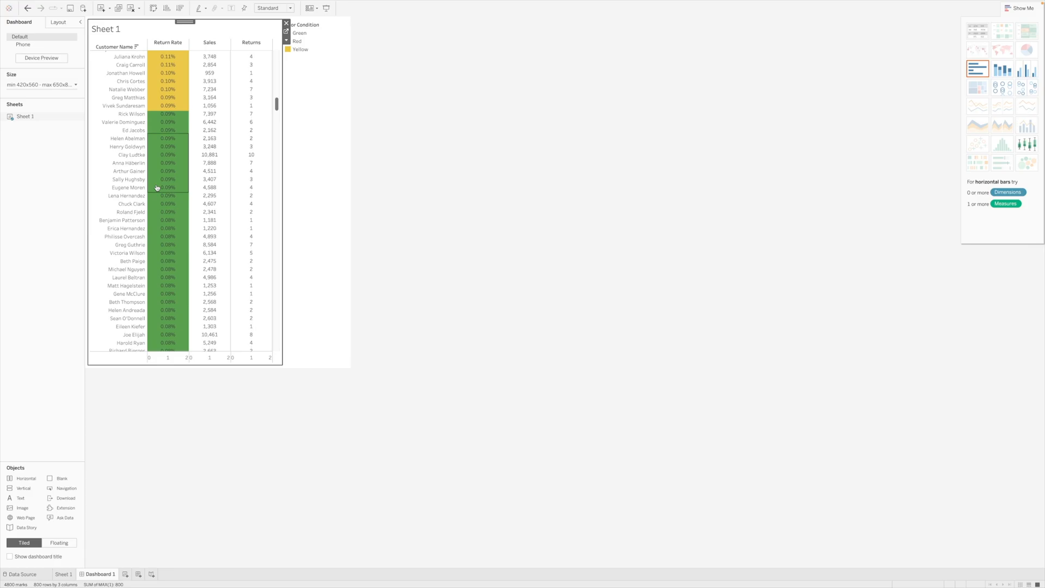